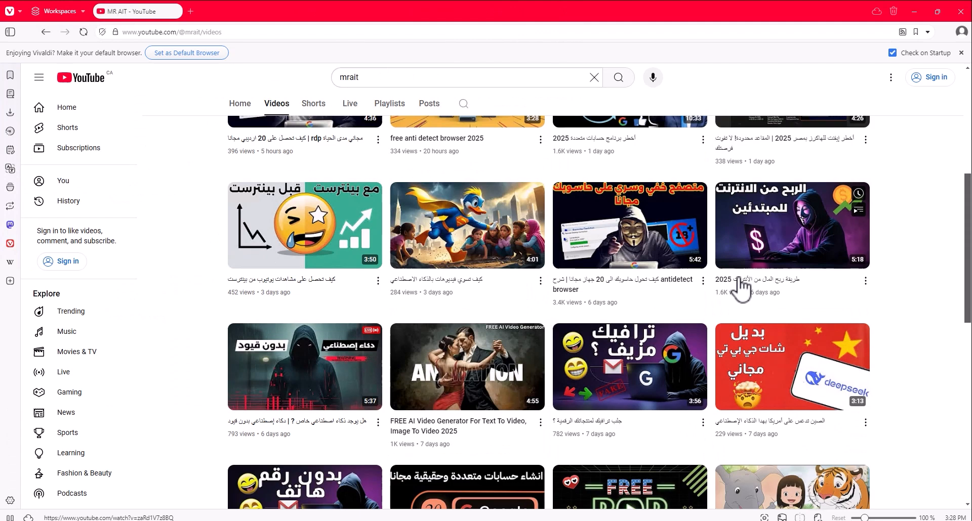
Hide the Vivaldi browser window so the Windows desktop shortcuts are visible.
scroll("down", 3)
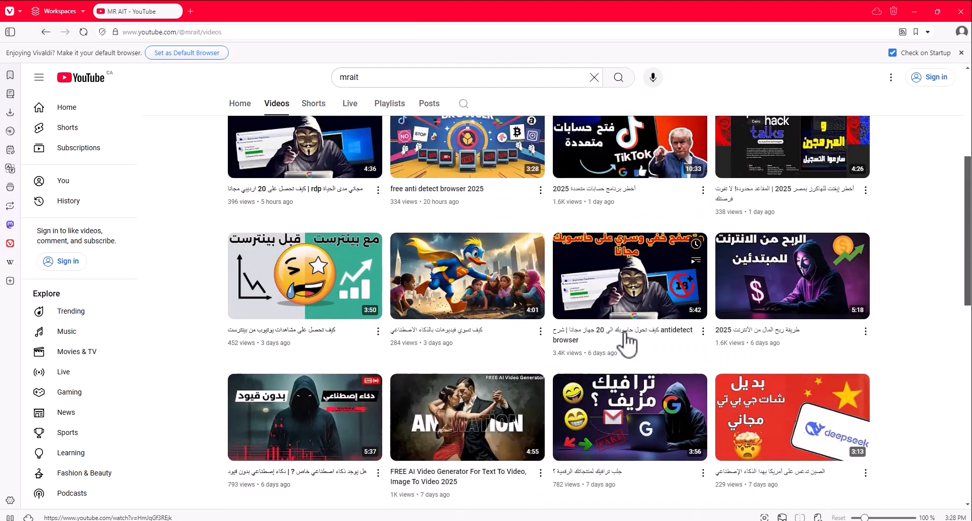
mouse_move(282, 104)
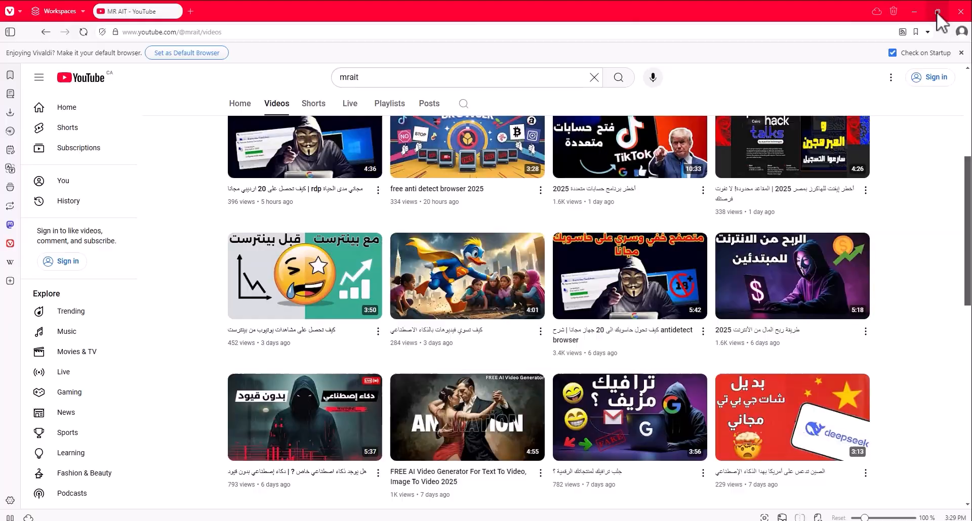
left_click(938, 13)
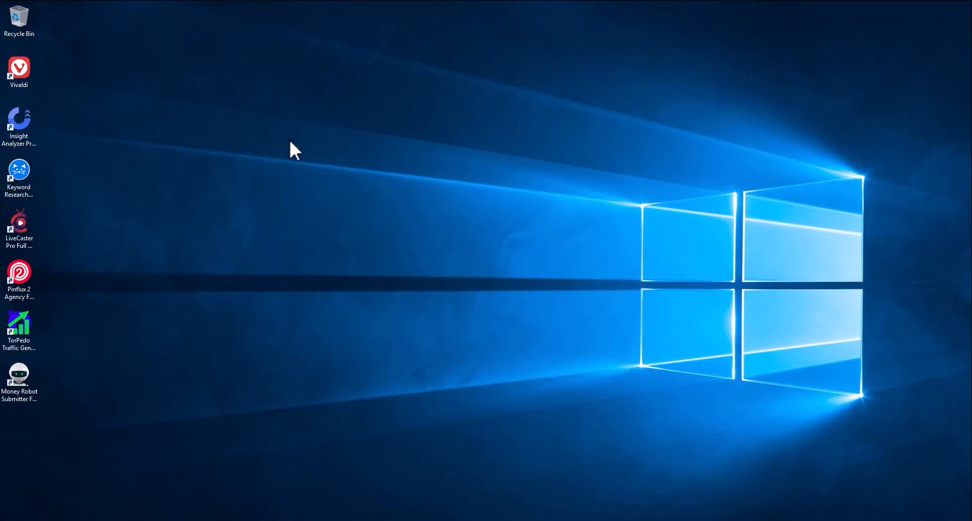
mouse_move(560, 362)
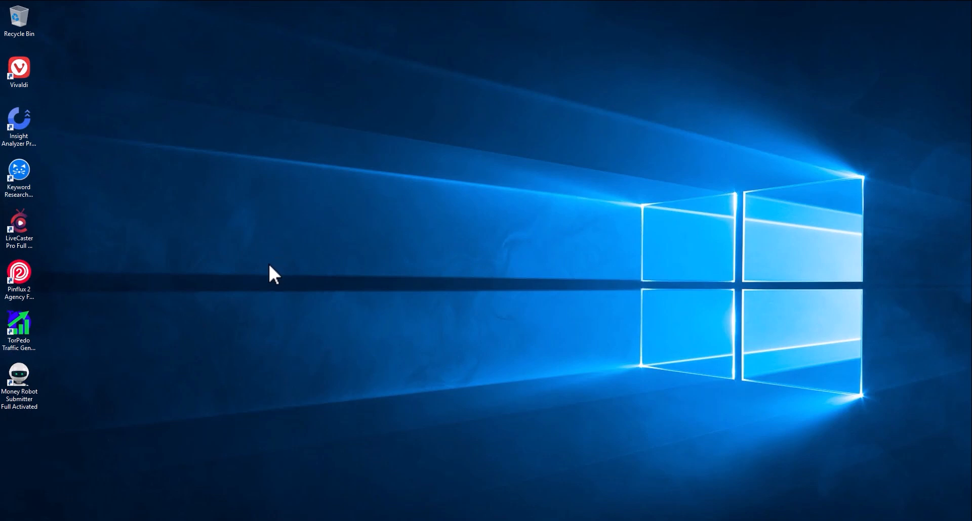
mouse_move(541, 238)
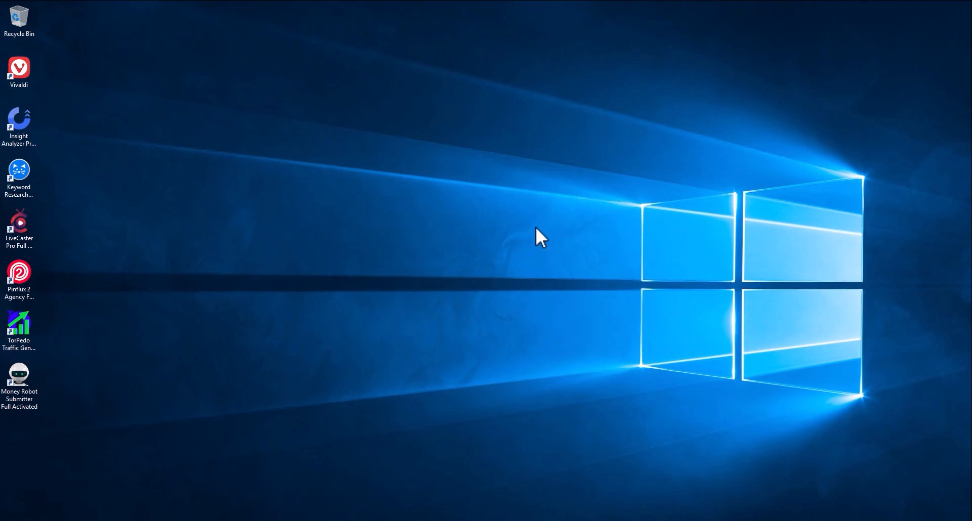
mouse_move(498, 11)
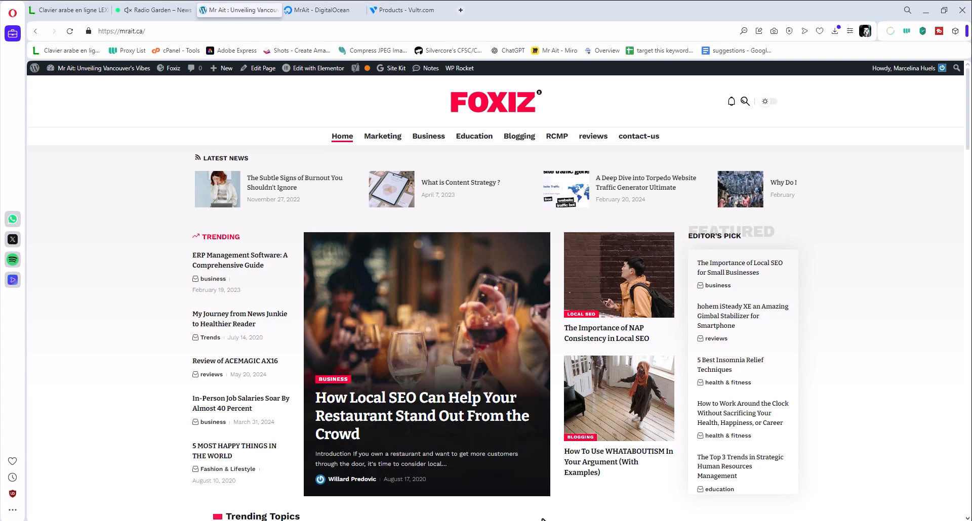
mouse_move(459, 277)
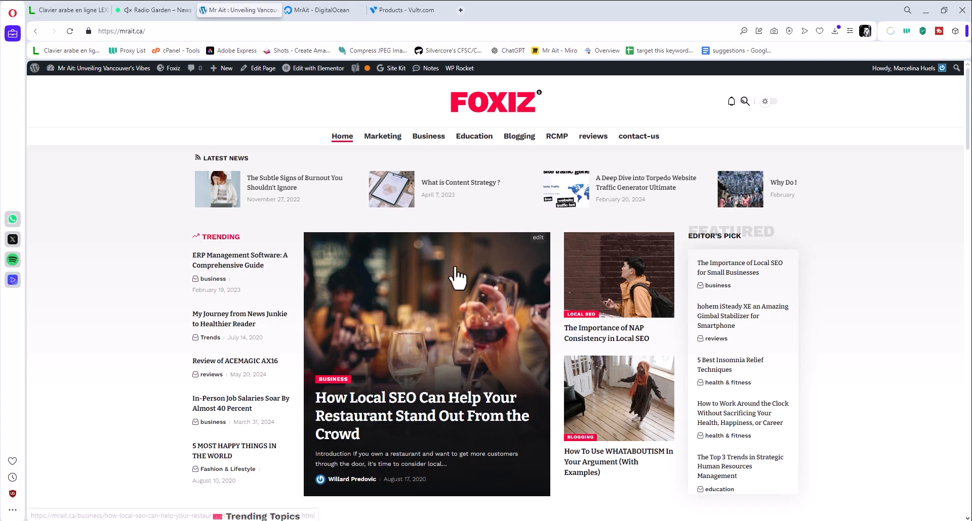
Show the Vultr account dashboard, briefly checking the DigitalOcean droplet graphs in between.
left_click(403, 10)
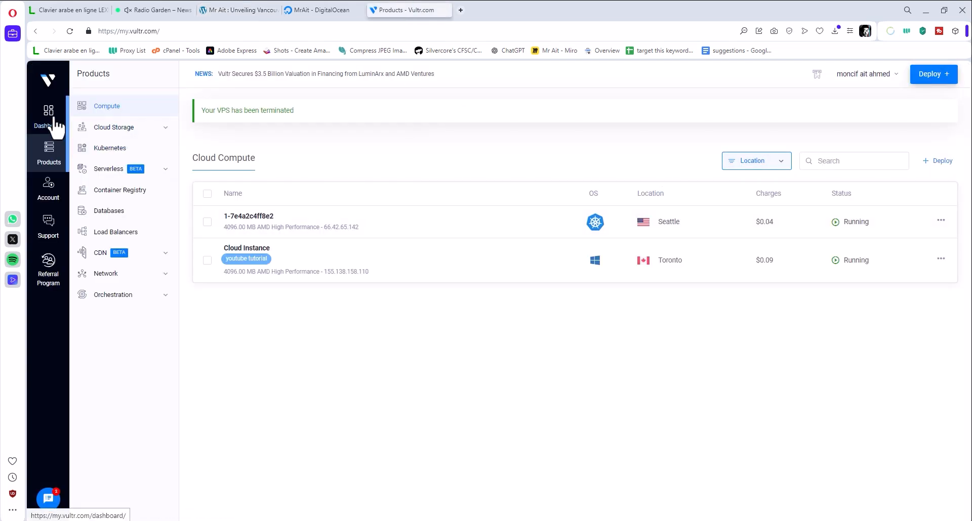
left_click(48, 114)
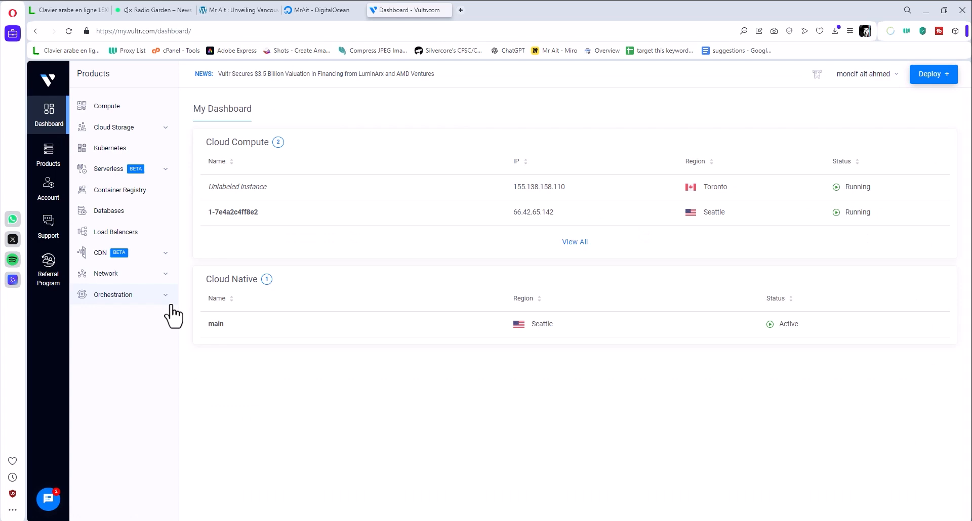
left_click(322, 10)
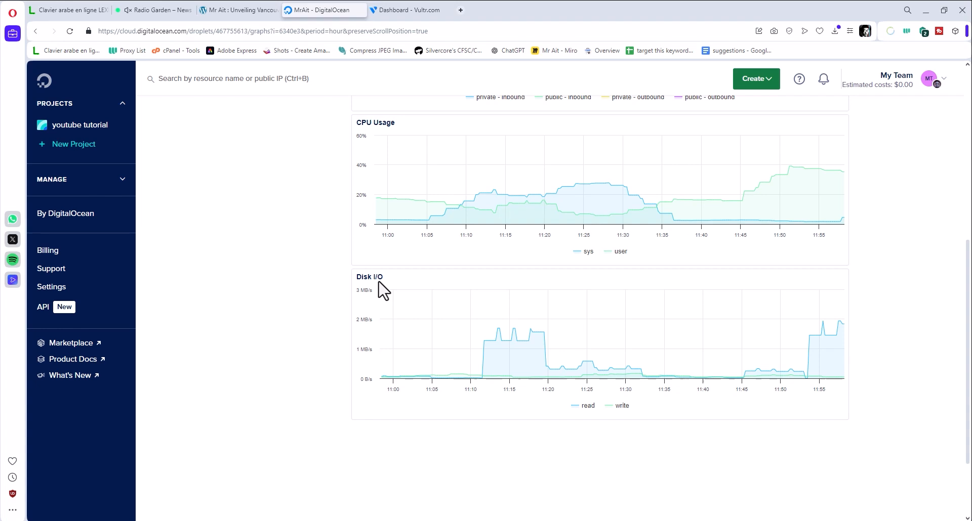
mouse_move(374, 168)
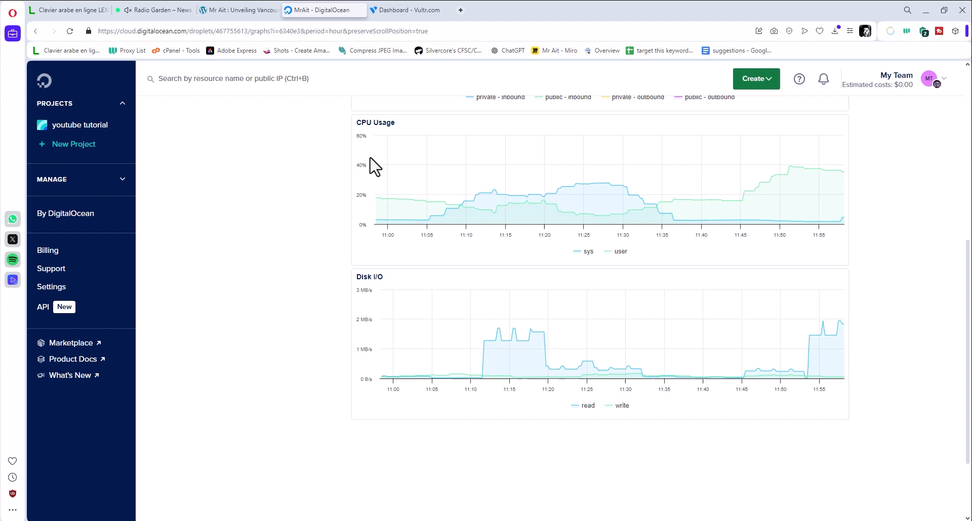
left_click(408, 11)
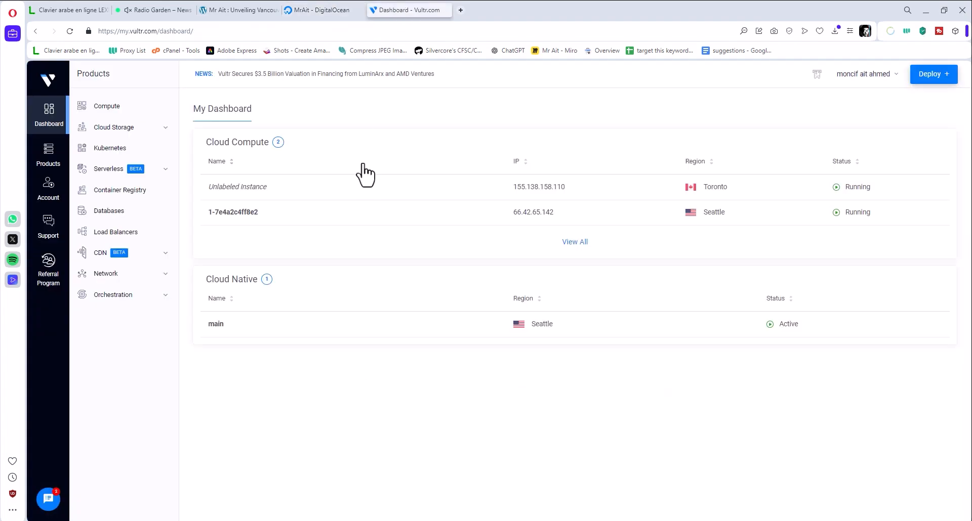
Show the Cloud Compute instance list and the Deploy menu of new-resource options.
left_click(107, 106)
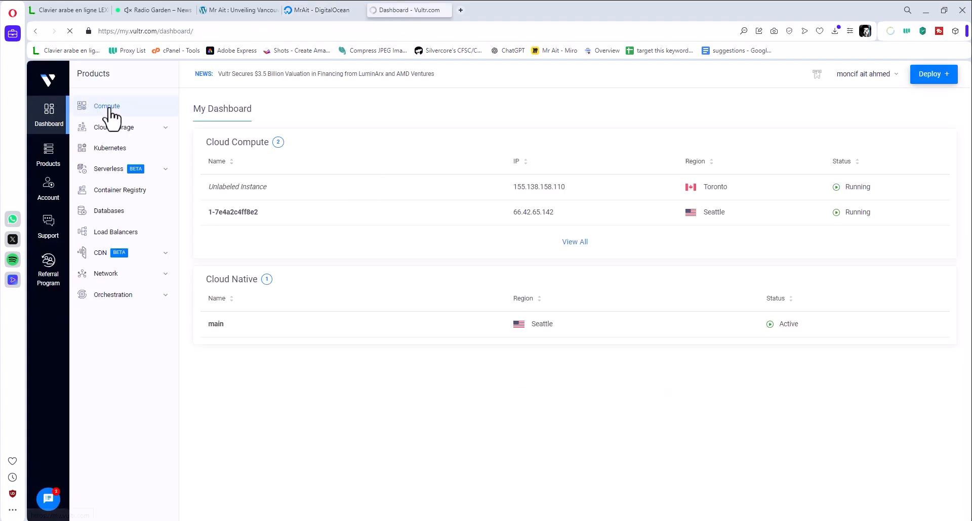
left_click(107, 107)
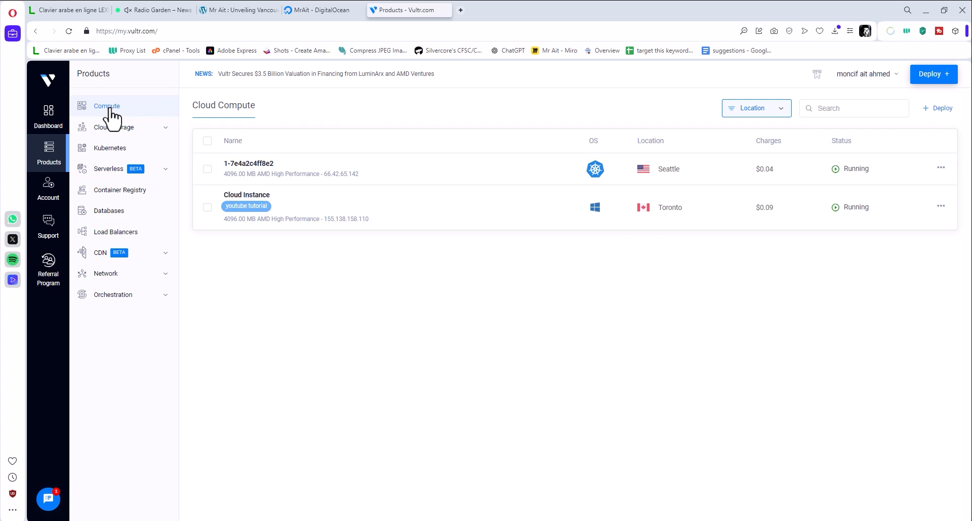
left_click(319, 10)
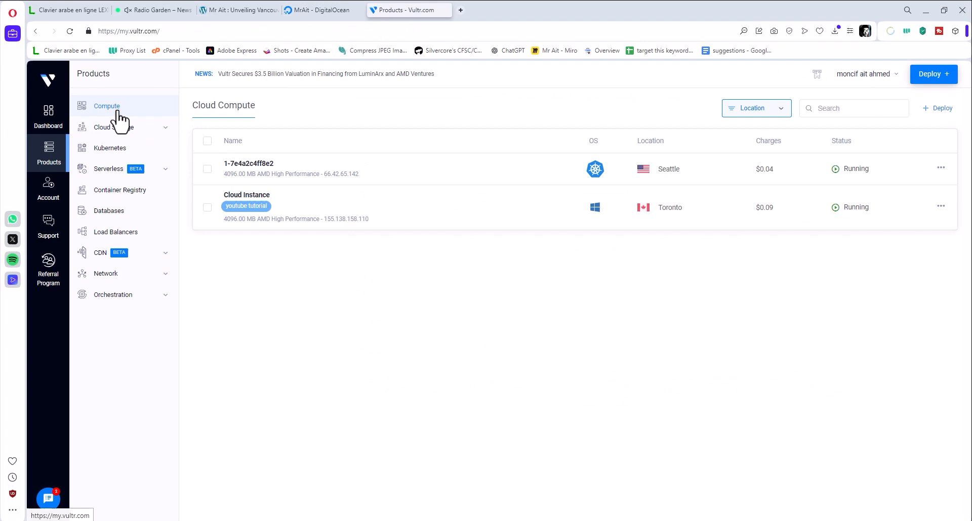
left_click(106, 107)
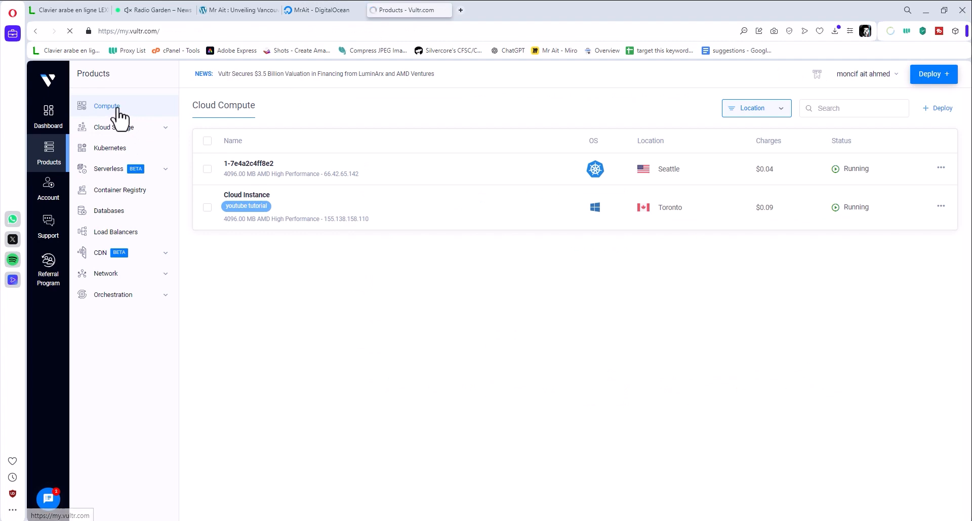
left_click(932, 74)
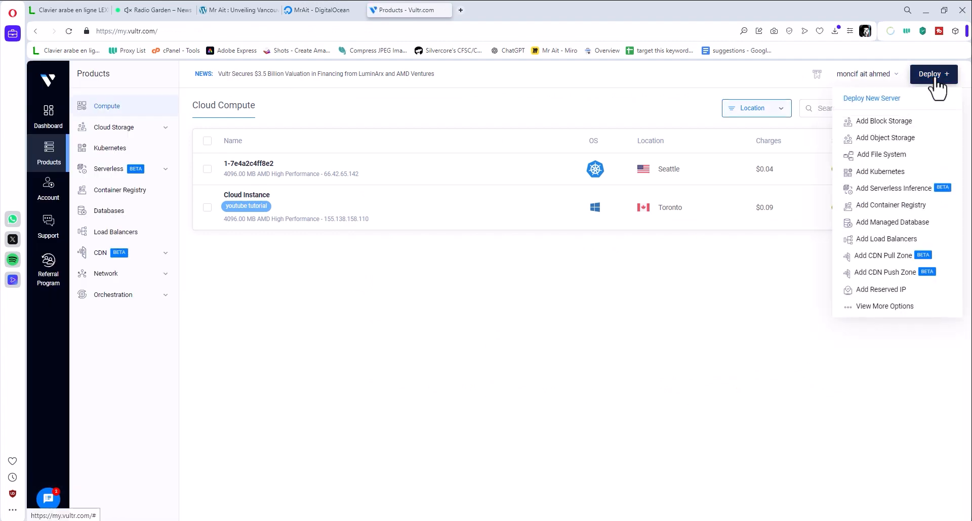
Choose Deploy New Server to reach the Deploy a Server page.
left_click(871, 98)
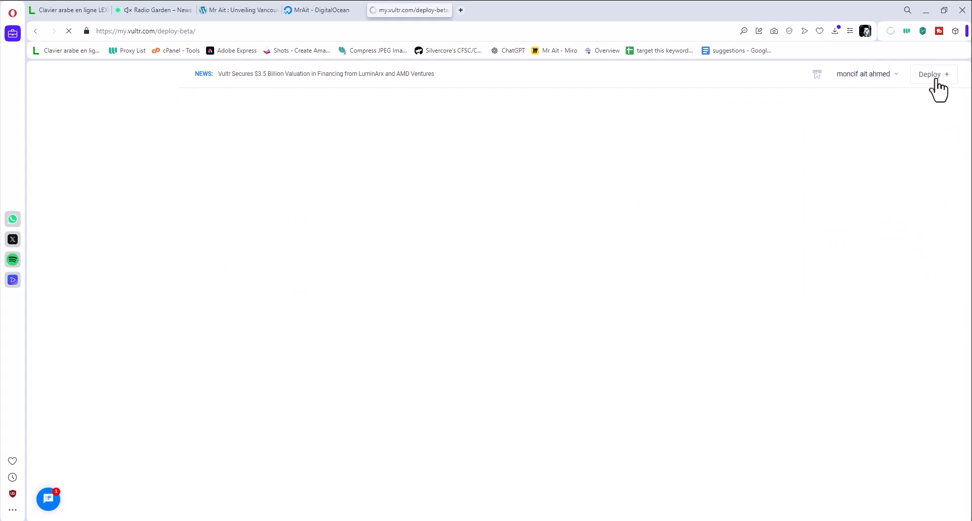
left_click(932, 74)
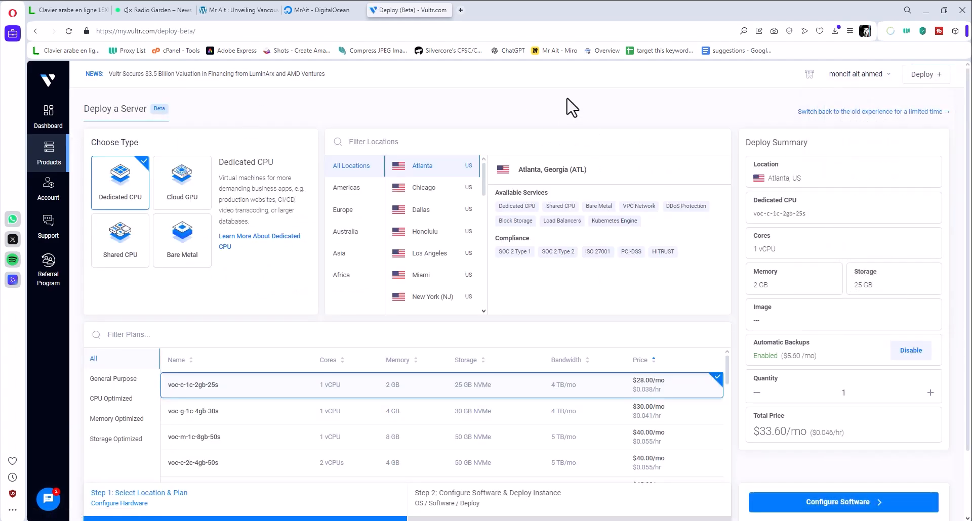
mouse_move(274, 288)
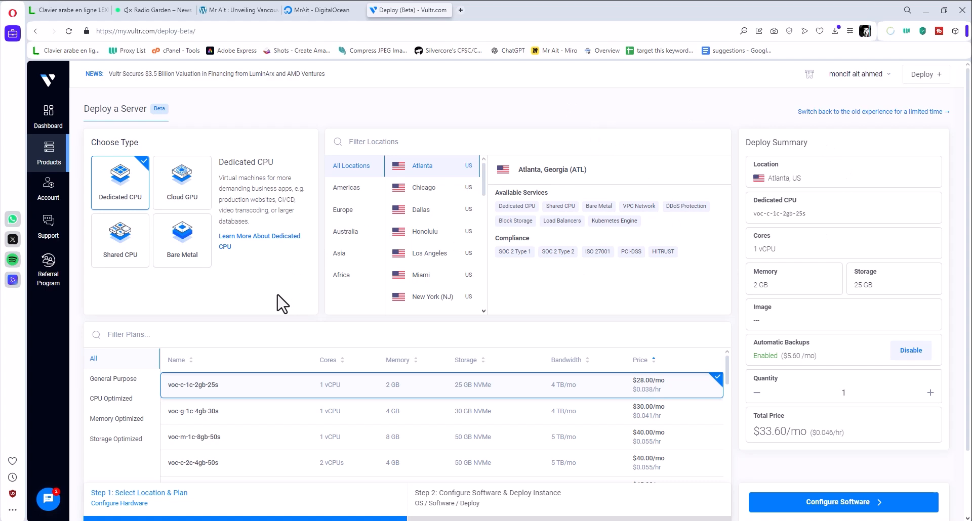
mouse_move(119, 241)
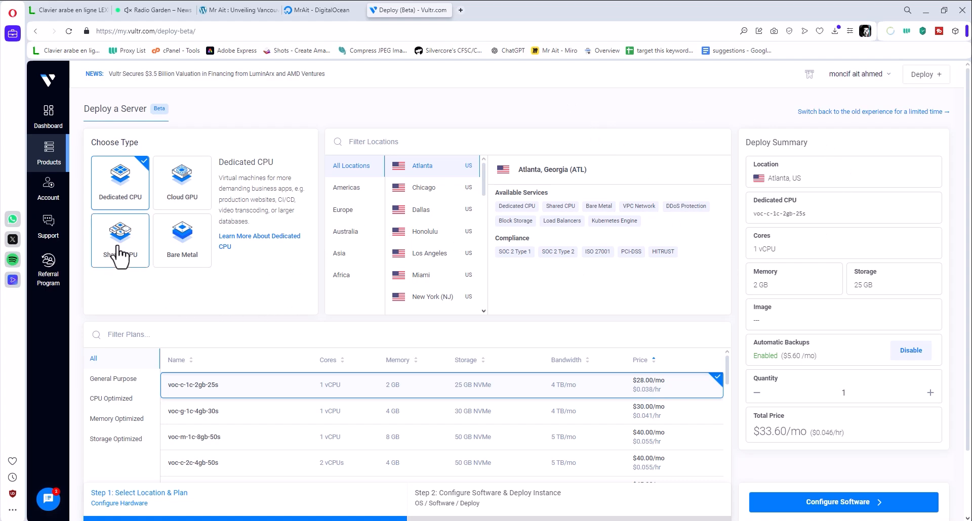
Select Shared CPU with the High Performance vhp-2c-4gb plan (2 vCPU, 4 GB, 100 GB).
left_click(120, 241)
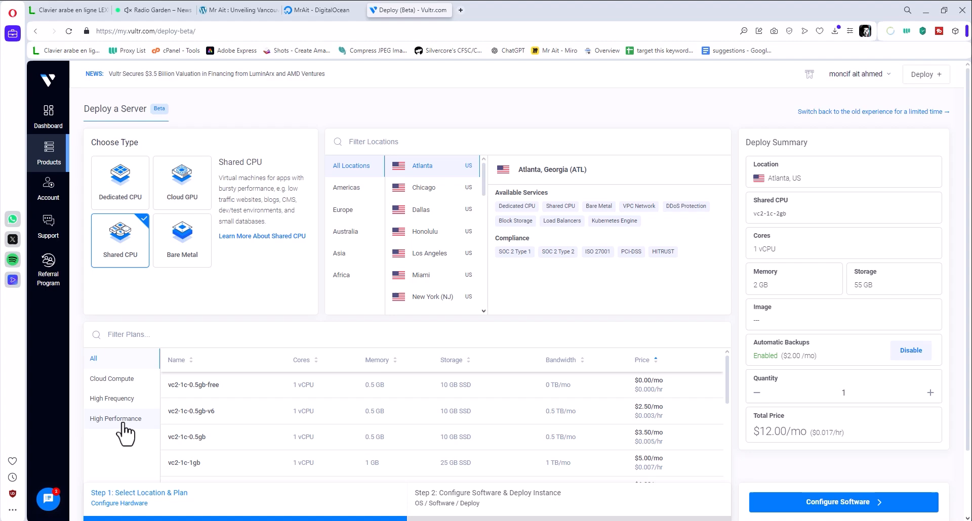
left_click(115, 419)
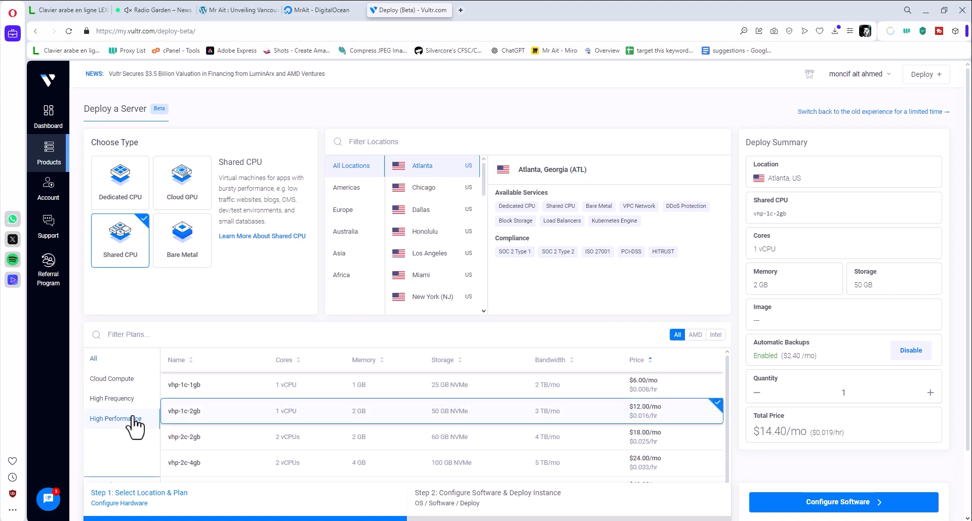
mouse_move(143, 424)
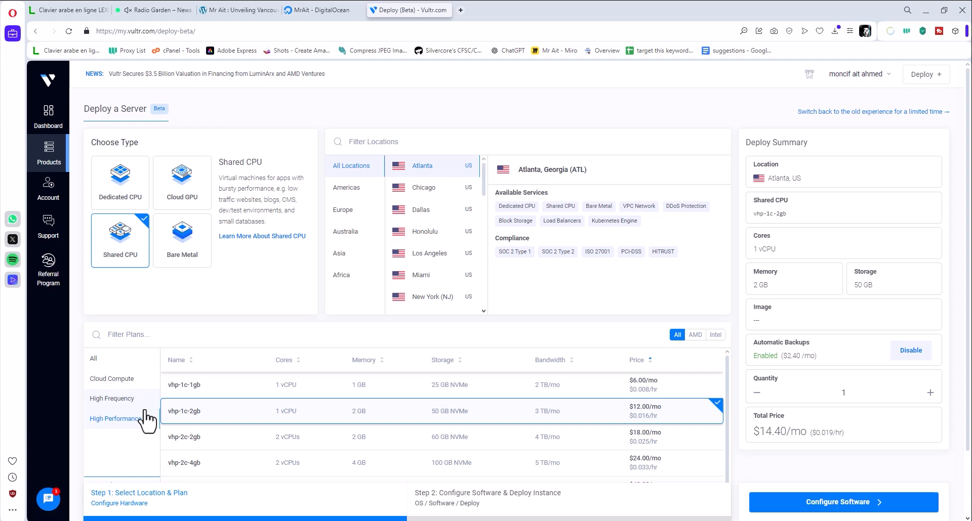
left_click(116, 418)
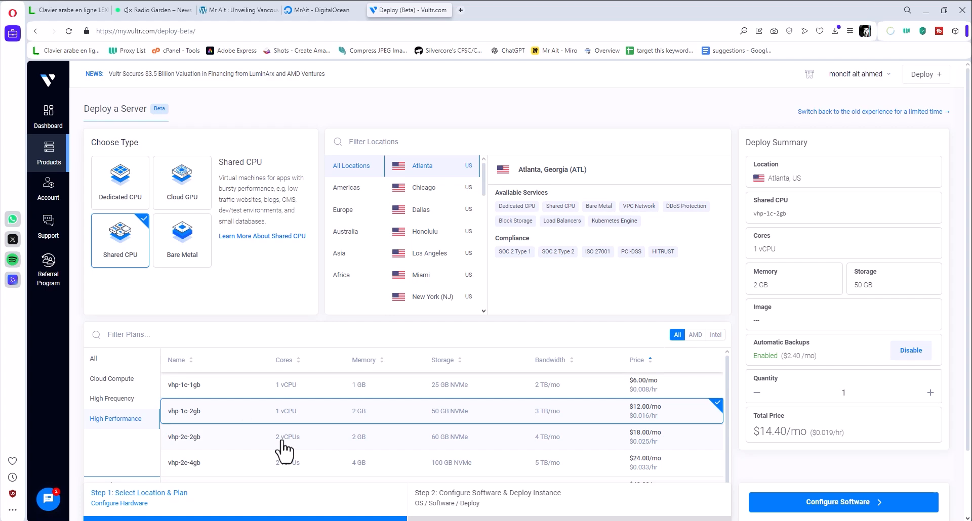
mouse_move(362, 443)
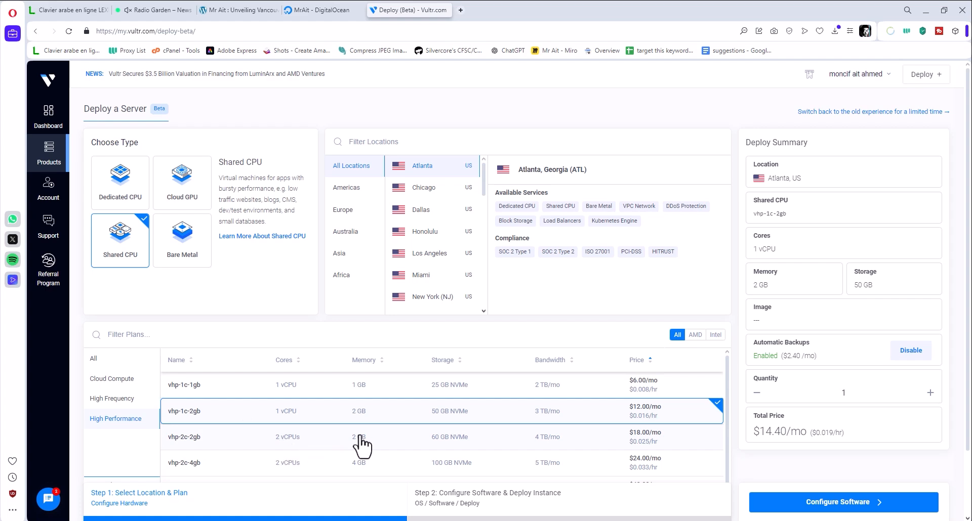
scroll("down", 3)
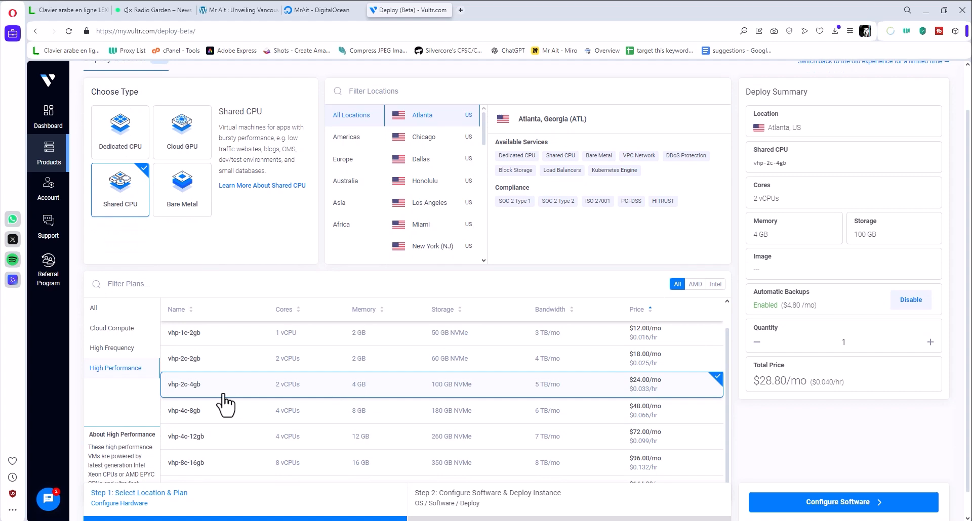
mouse_move(359, 397)
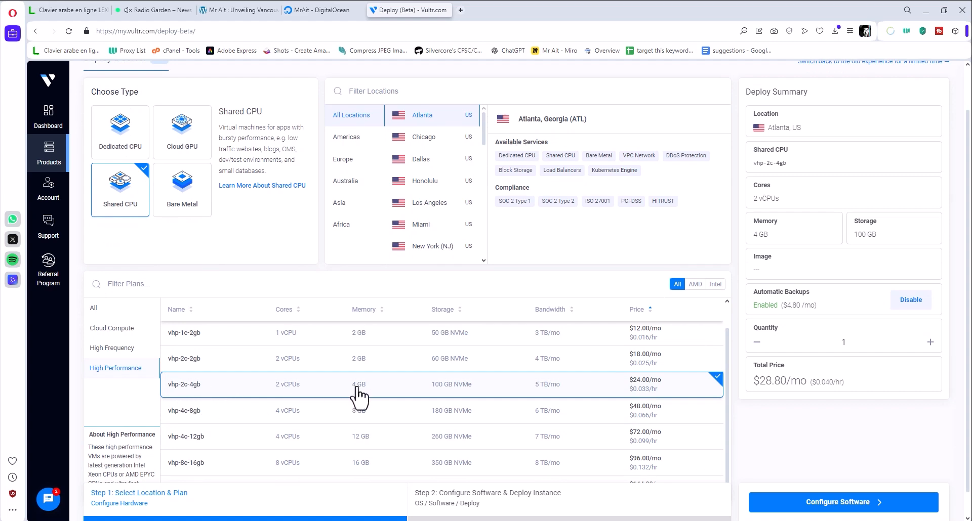
mouse_move(560, 399)
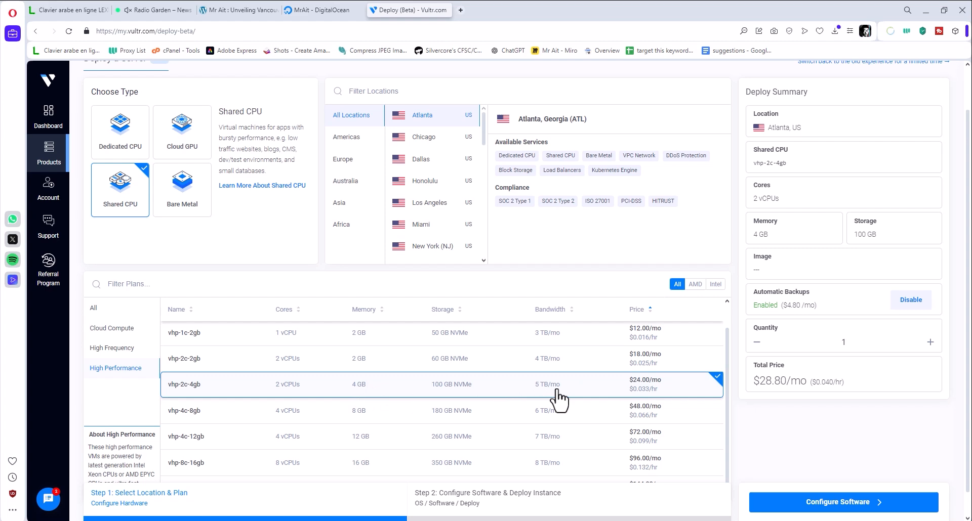
mouse_move(501, 381)
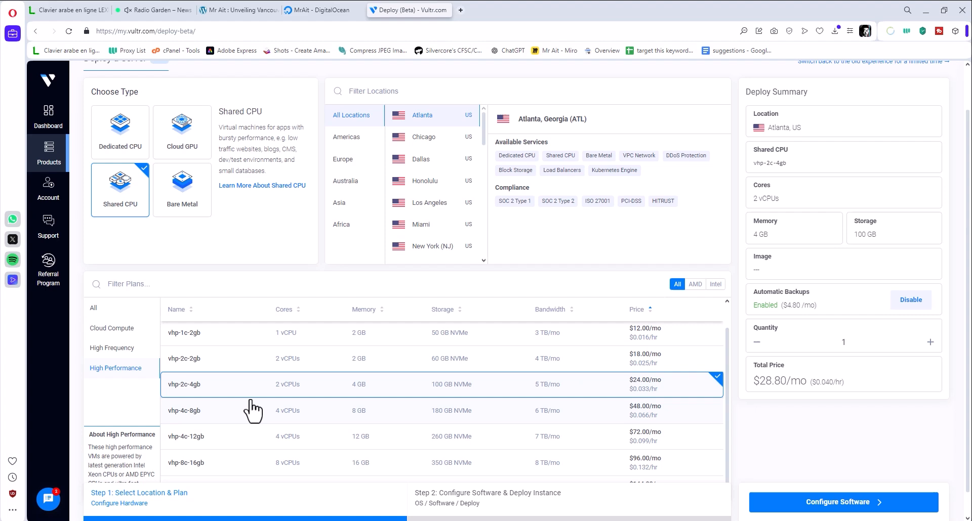
mouse_move(673, 394)
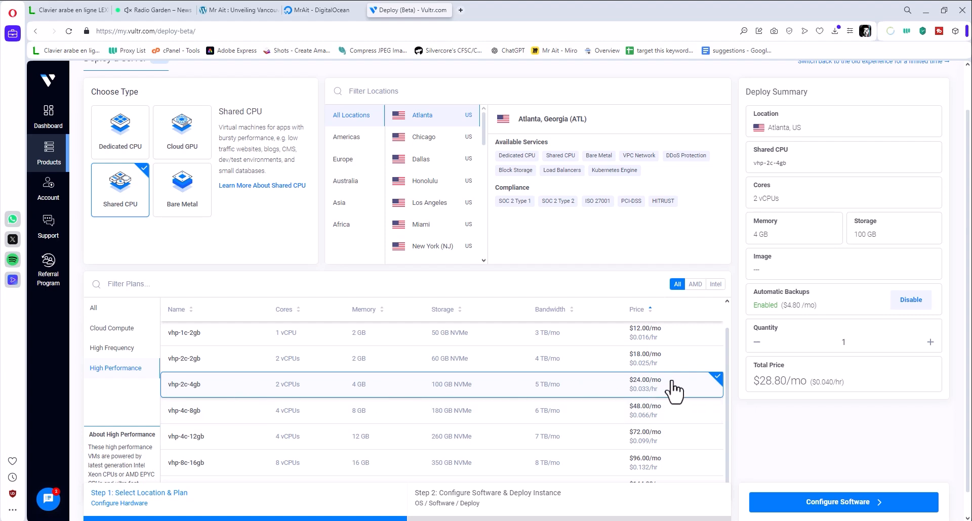
mouse_move(635, 244)
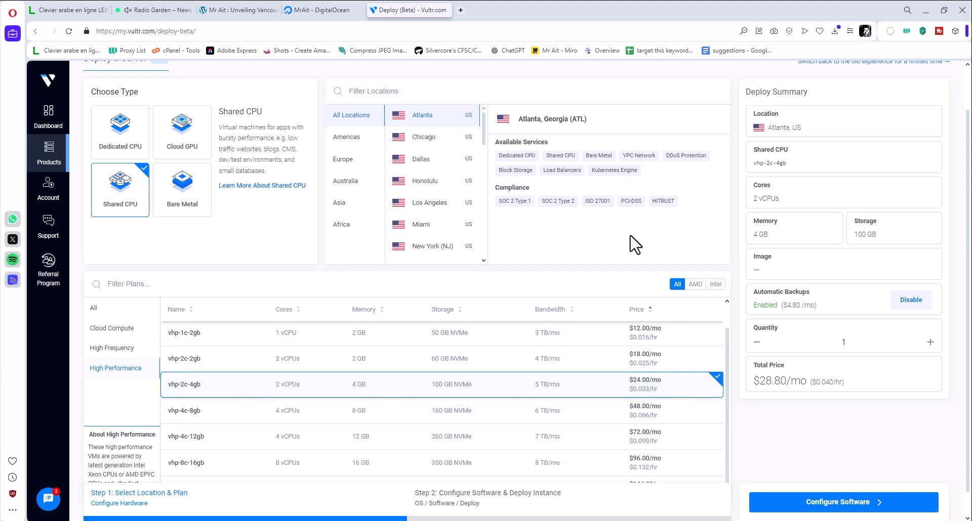
mouse_move(470, 131)
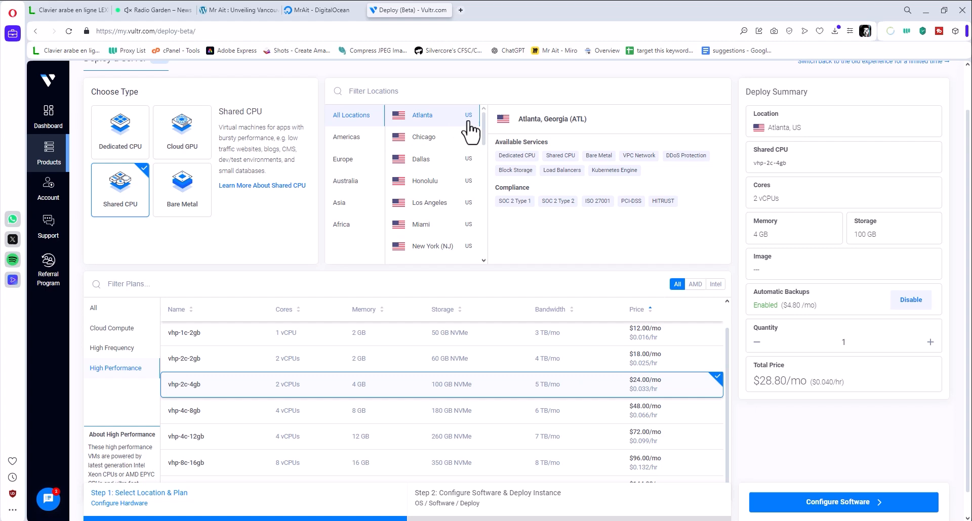
scroll("down", 3)
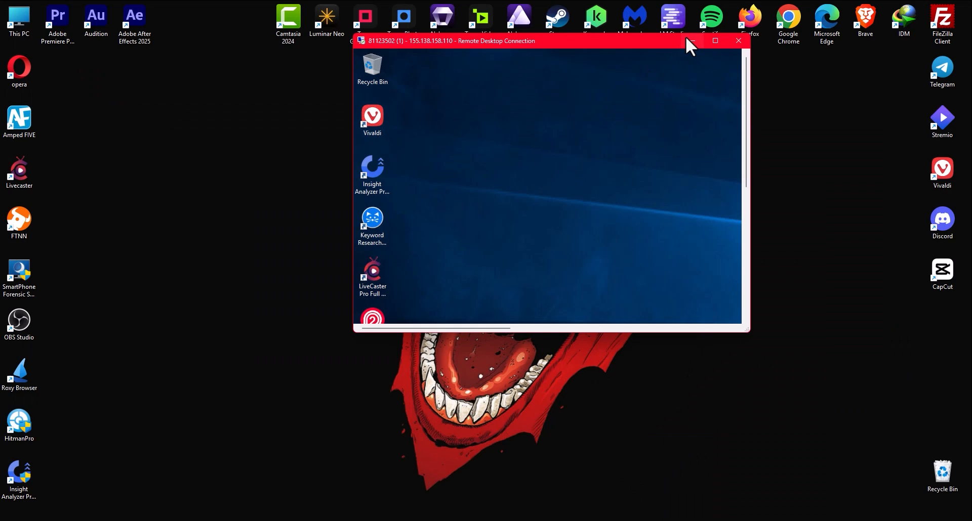
left_click(715, 41)
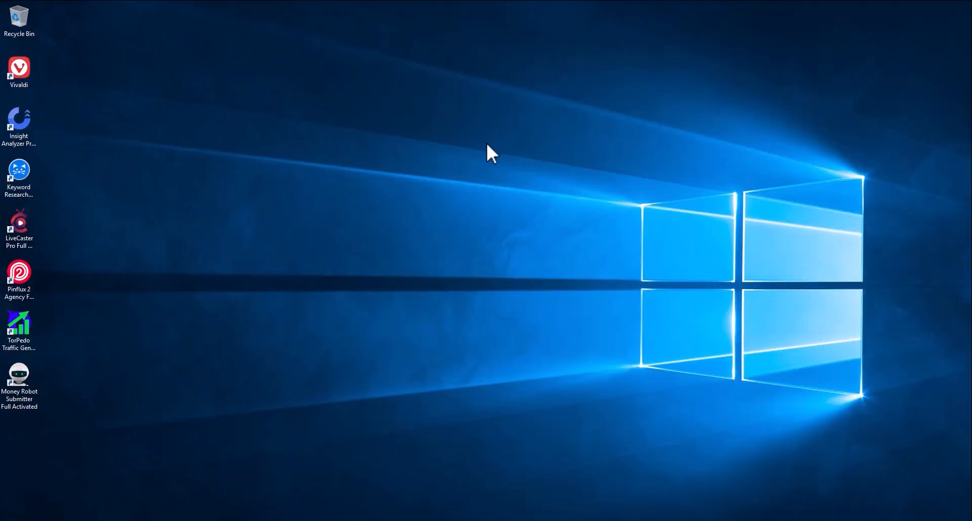
mouse_move(475, 104)
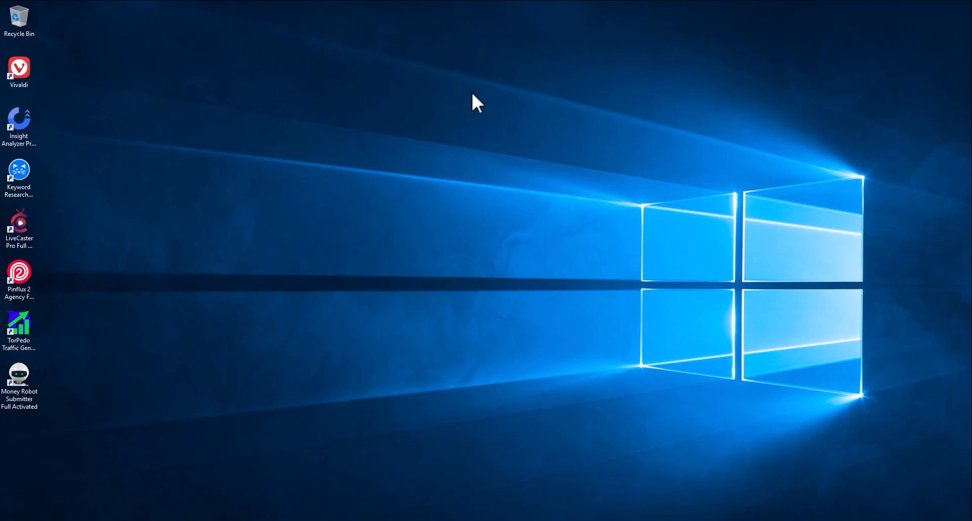
mouse_move(464, 118)
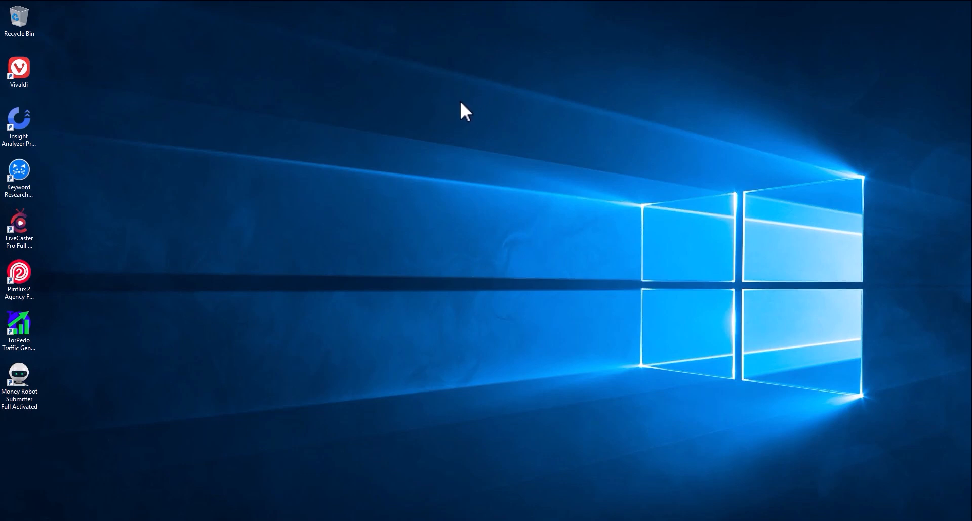
mouse_move(434, 124)
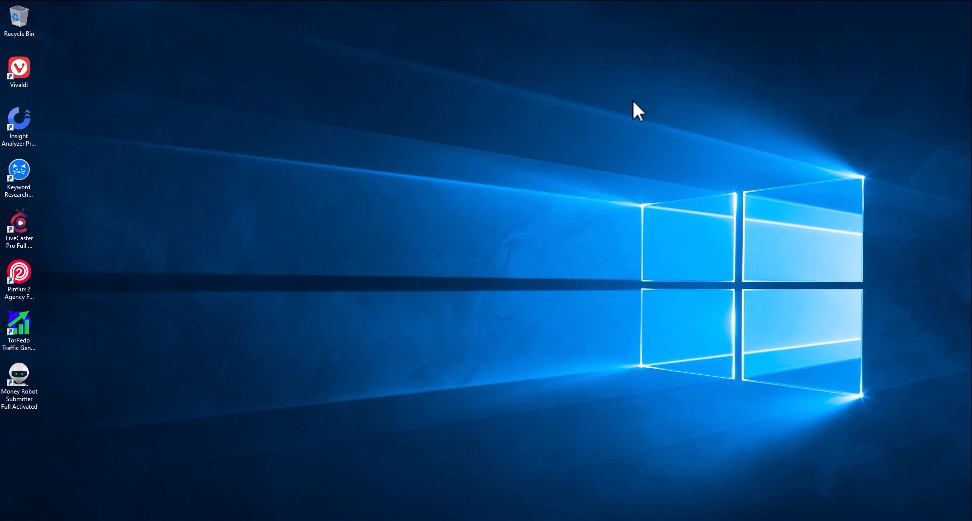
mouse_move(693, 174)
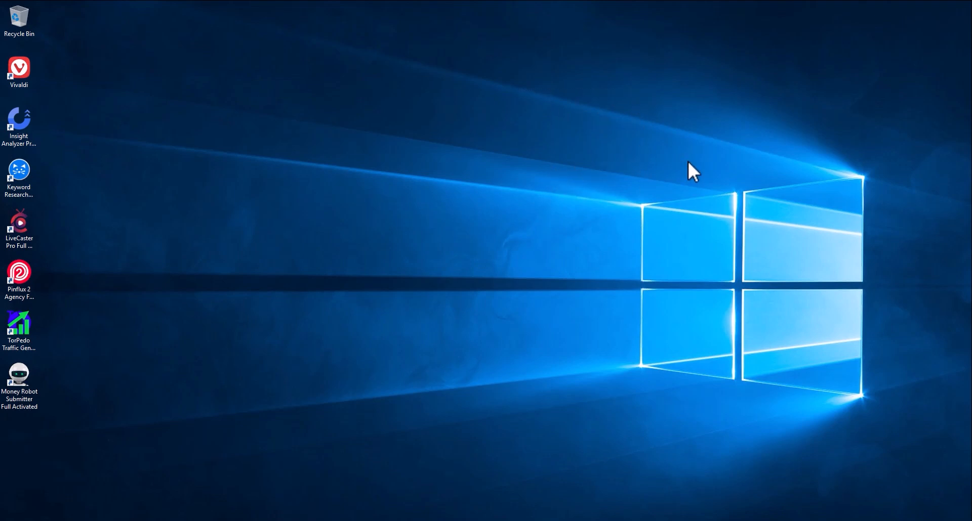
mouse_move(588, 156)
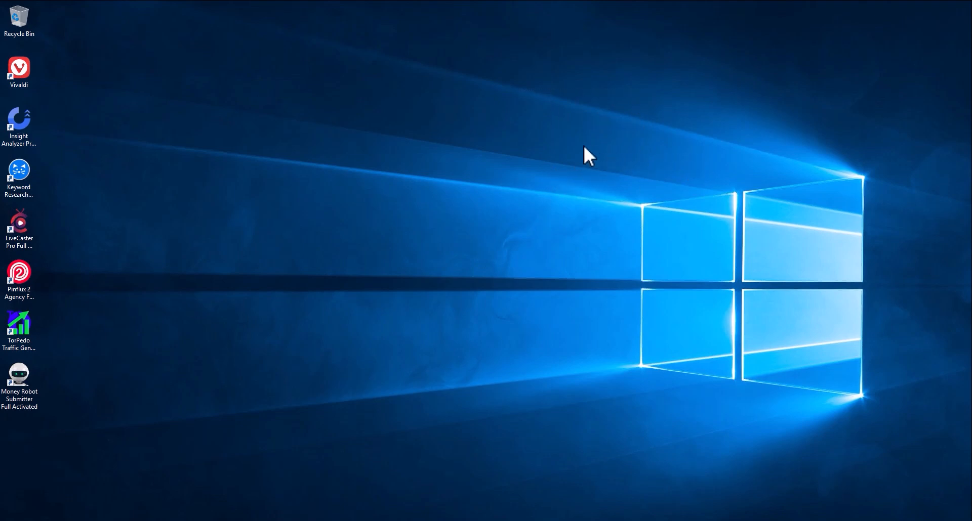
mouse_move(130, 121)
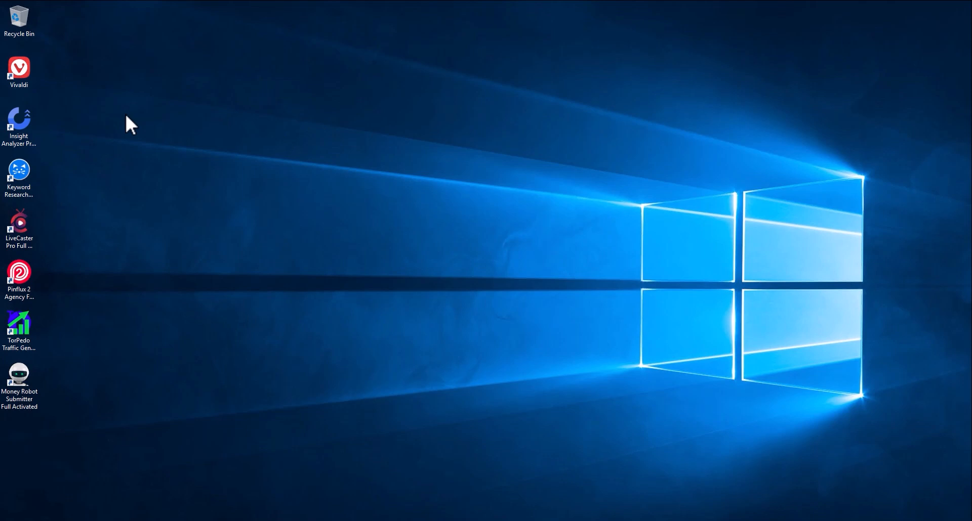
mouse_move(514, 12)
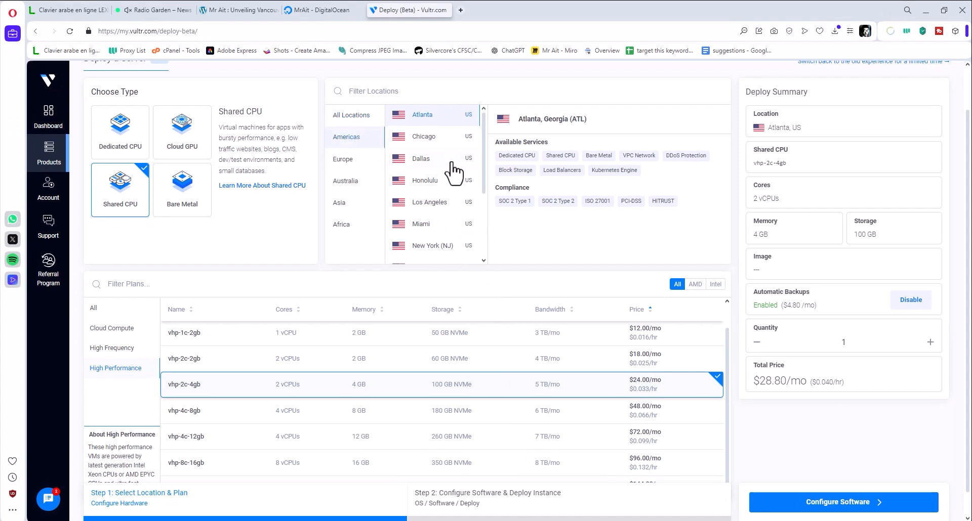
Filter locations to the Americas and pick Seattle for the server.
left_click(423, 211)
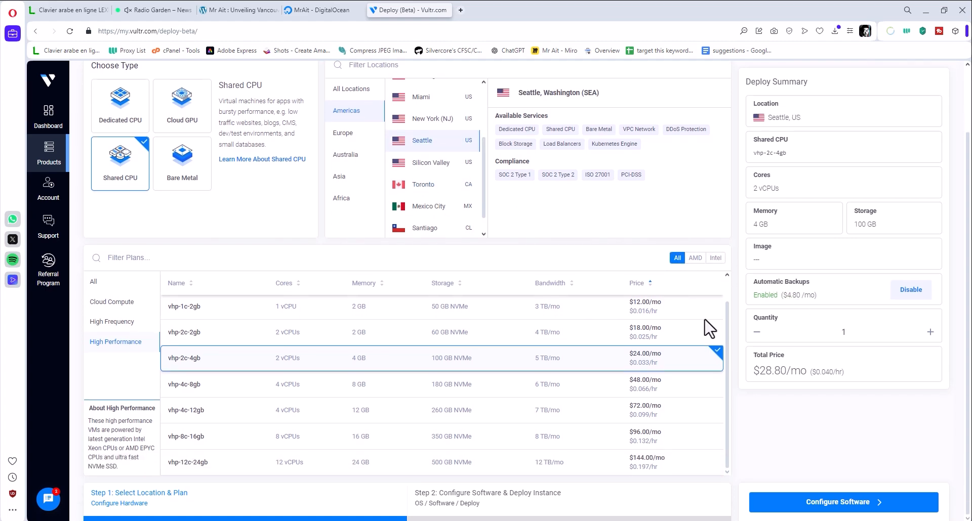
mouse_move(749, 398)
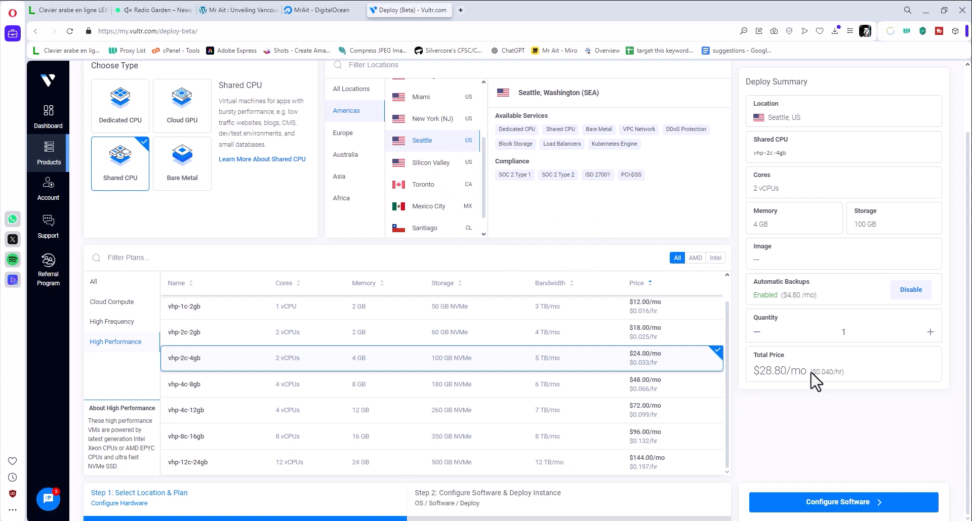
mouse_move(868, 435)
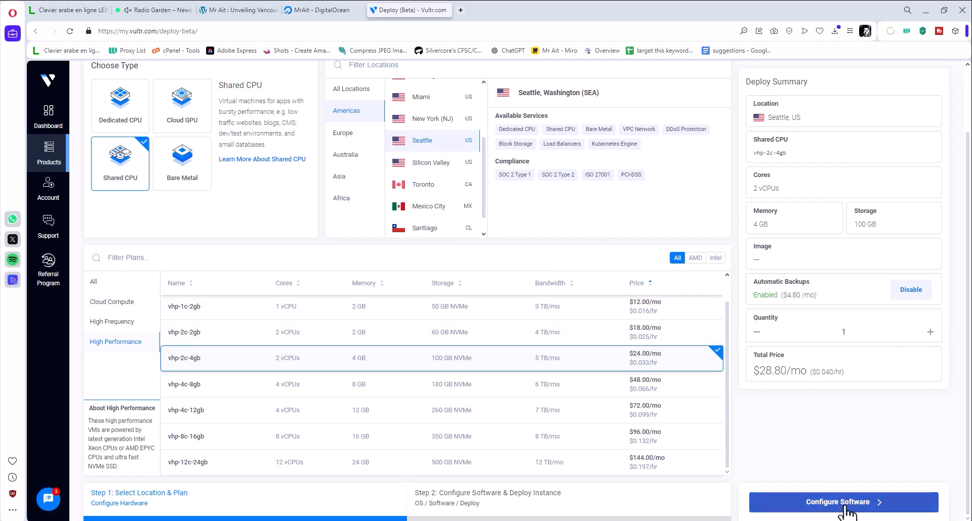
mouse_move(806, 137)
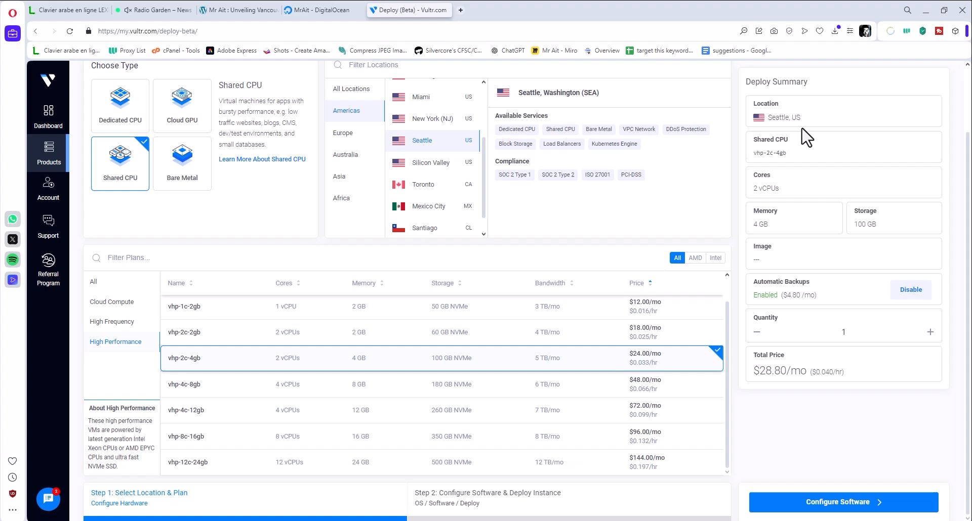
mouse_move(800, 151)
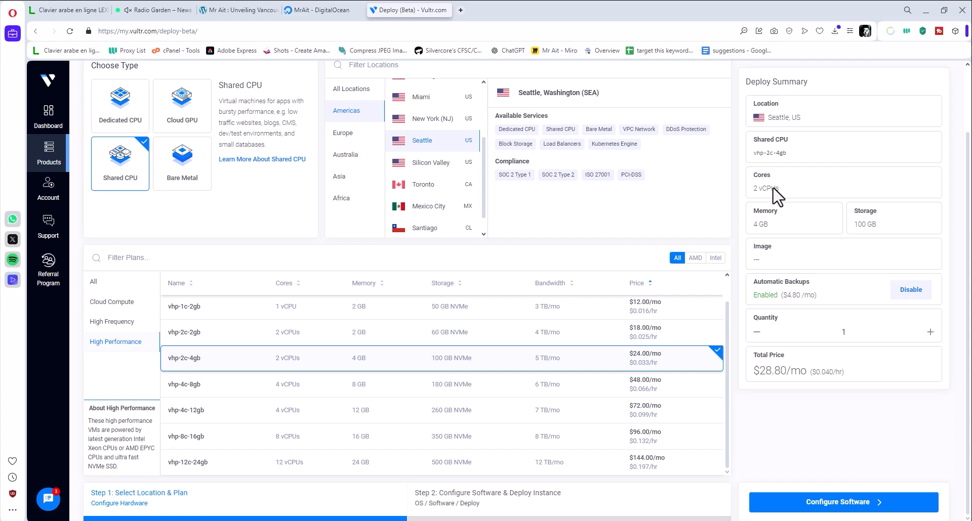
mouse_move(801, 234)
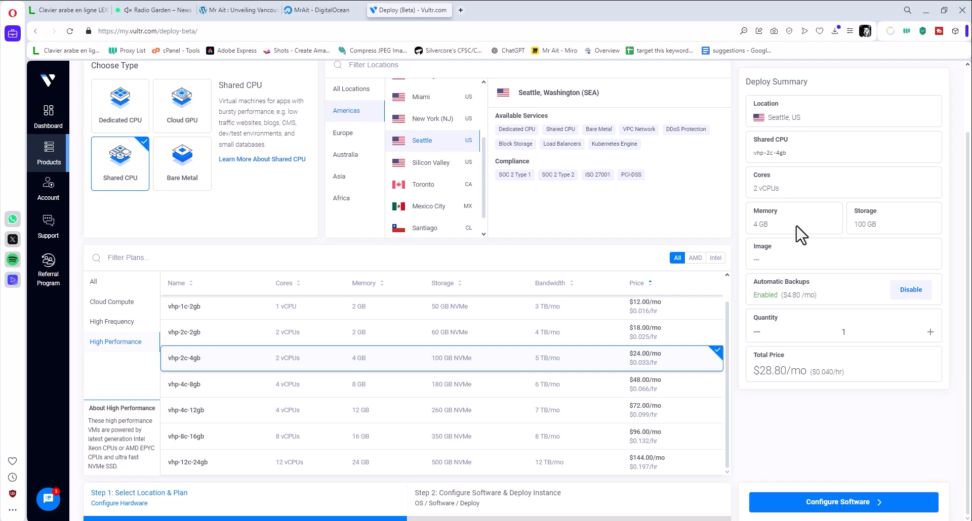
mouse_move(812, 298)
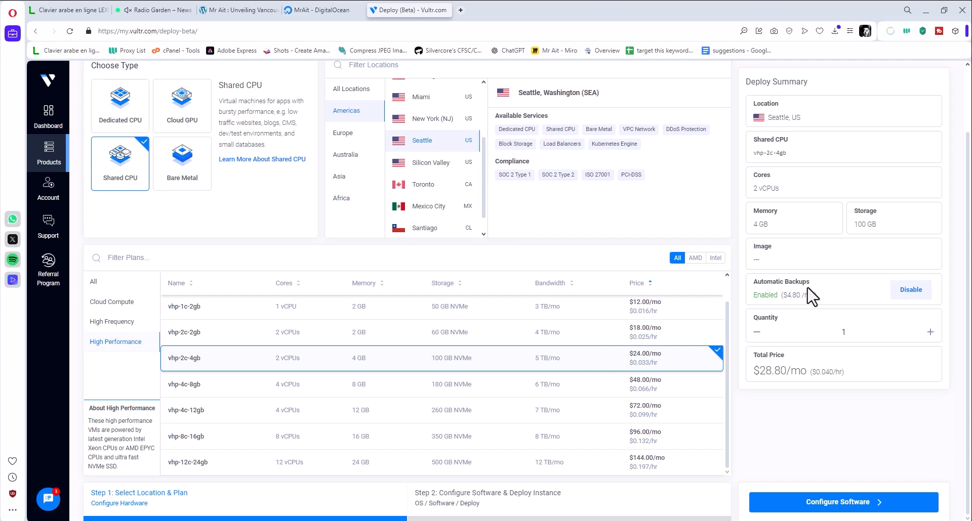
Disable automatic backups (total $24.00/mo) and continue to the software configuration step.
left_click(909, 289)
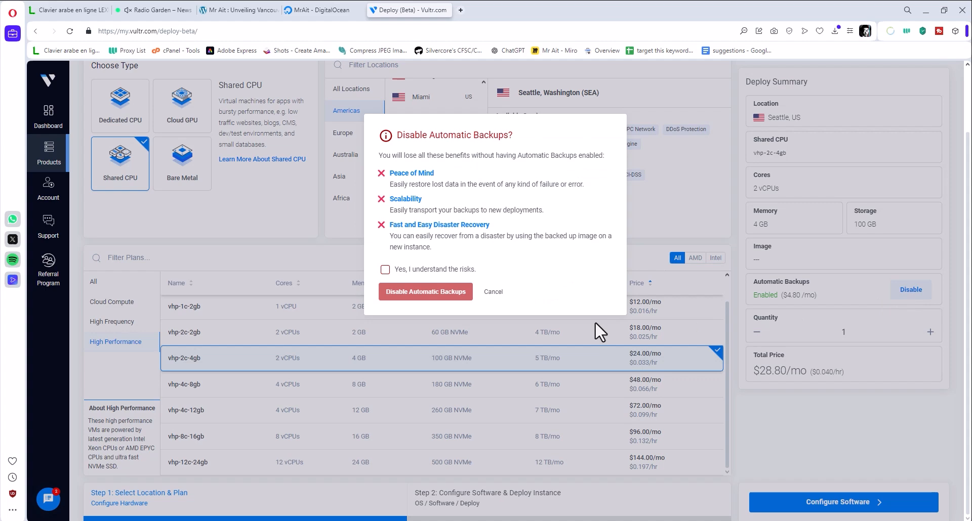
left_click(425, 292)
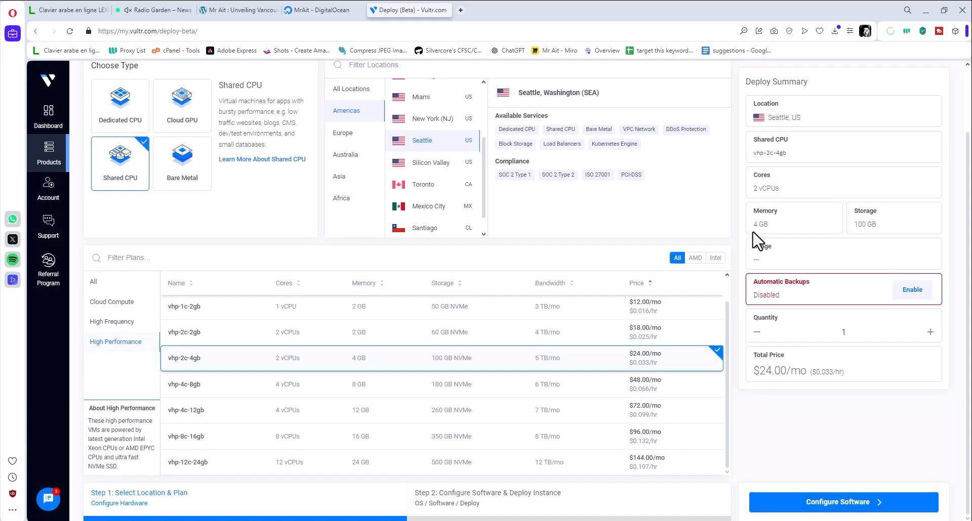
mouse_move(417, 106)
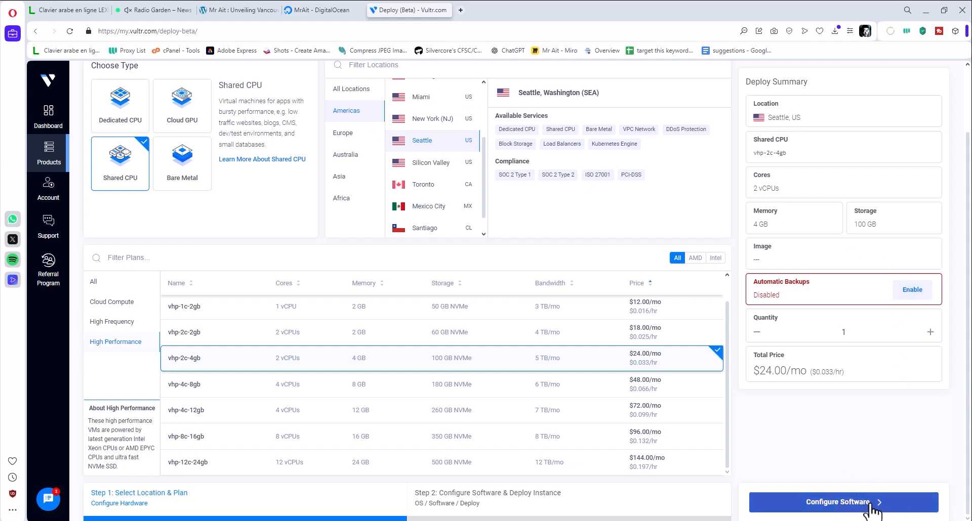
left_click(842, 503)
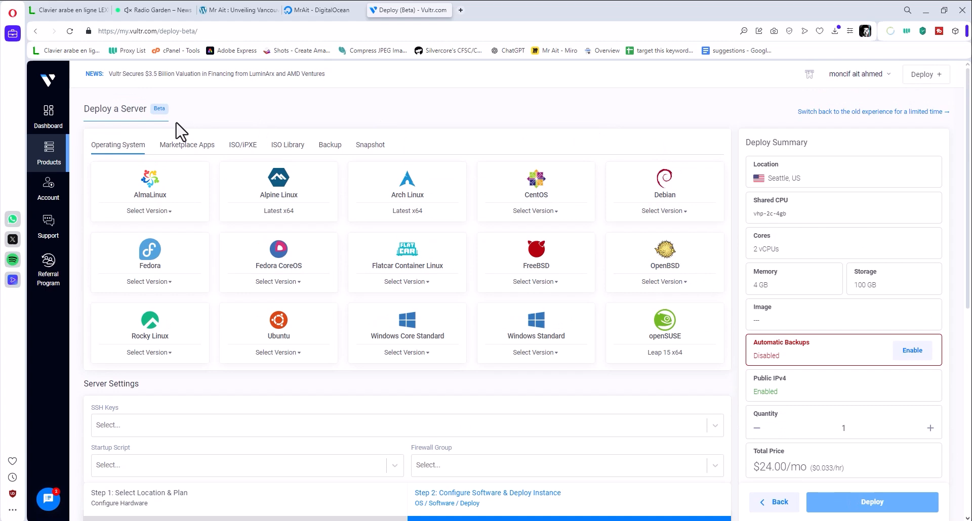
mouse_move(283, 158)
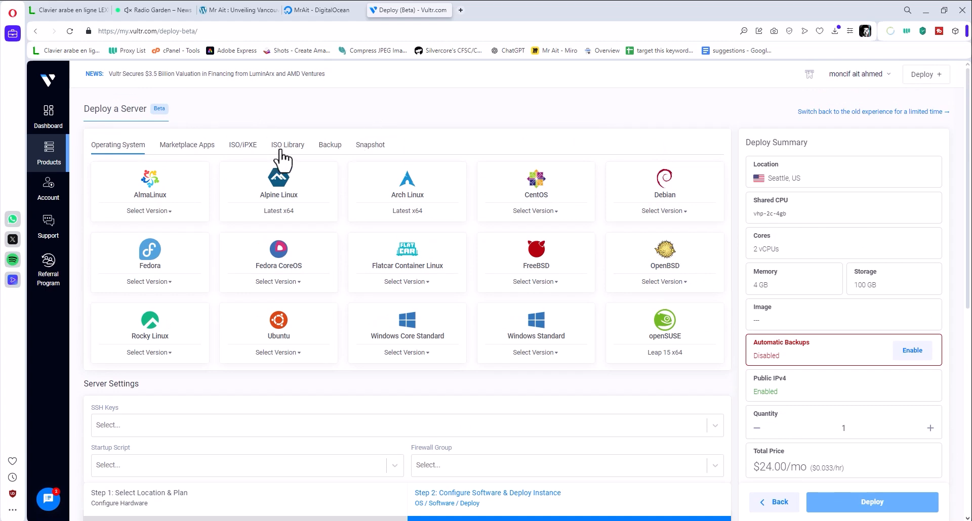
left_click(287, 145)
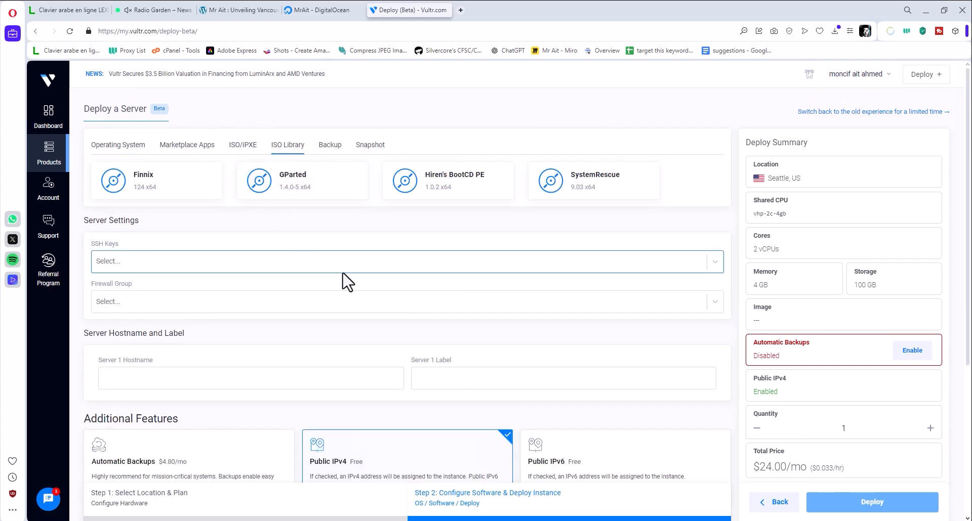
mouse_move(309, 46)
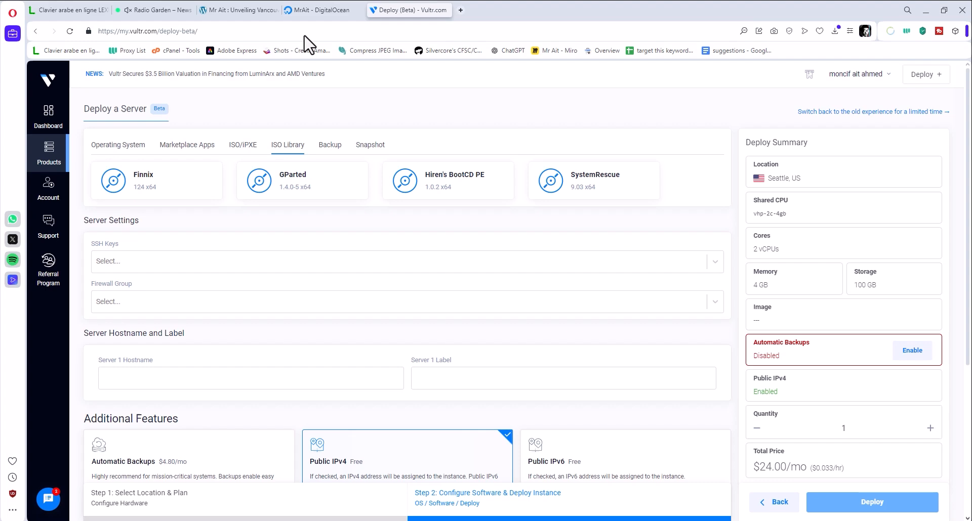
left_click(322, 10)
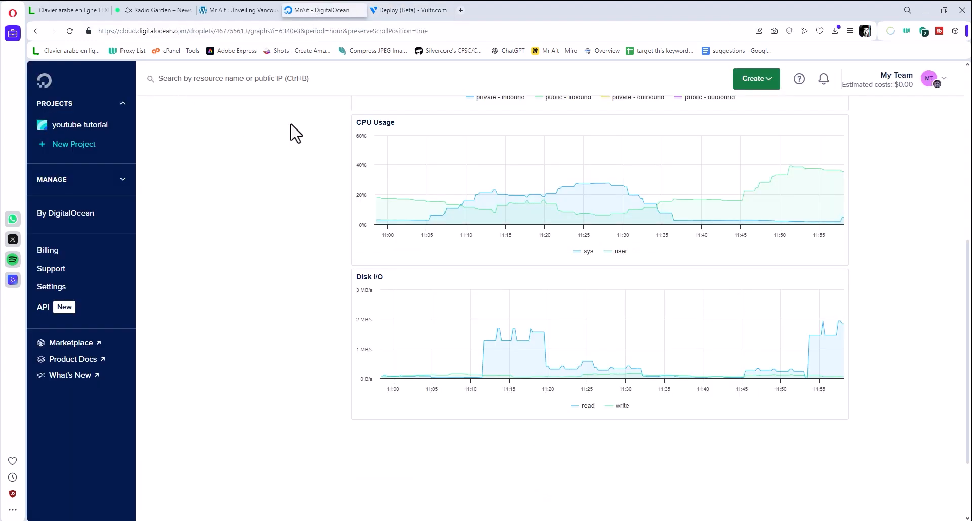
mouse_move(287, 139)
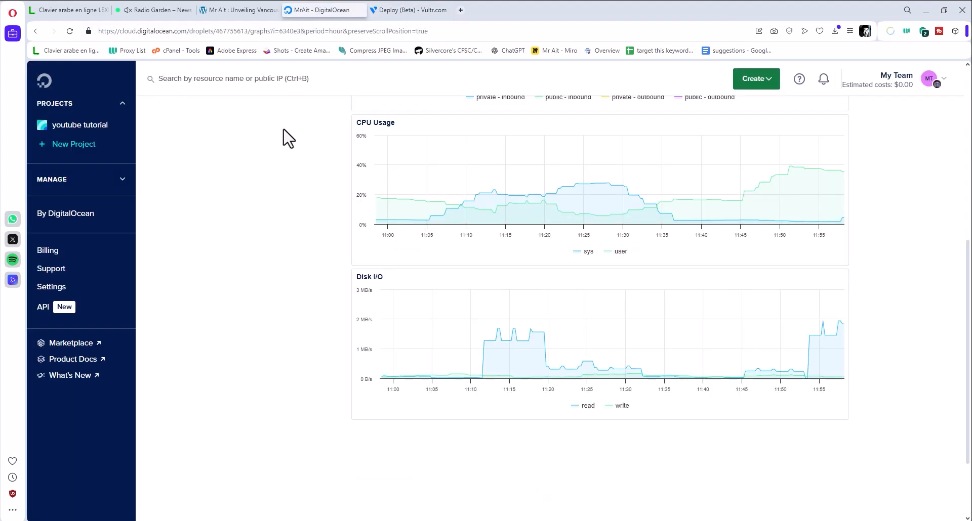
left_click(408, 10)
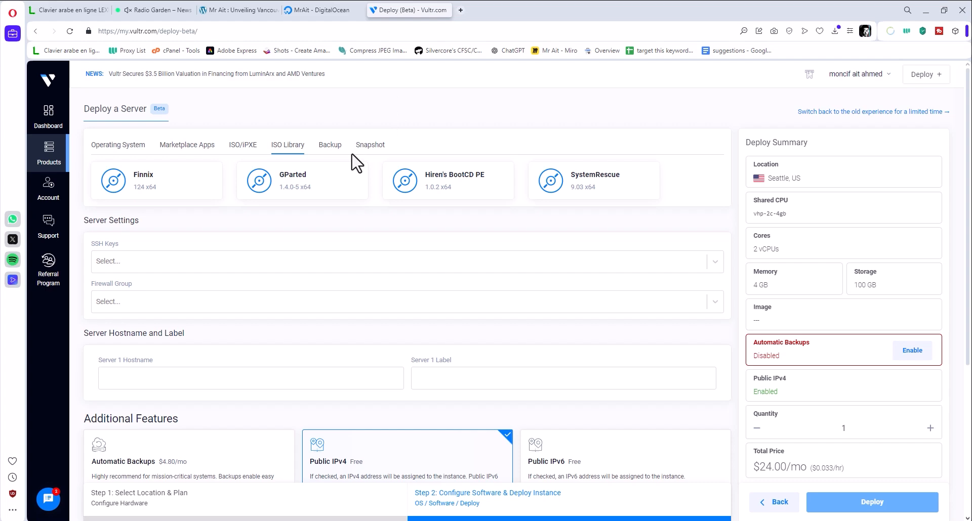
left_click(118, 145)
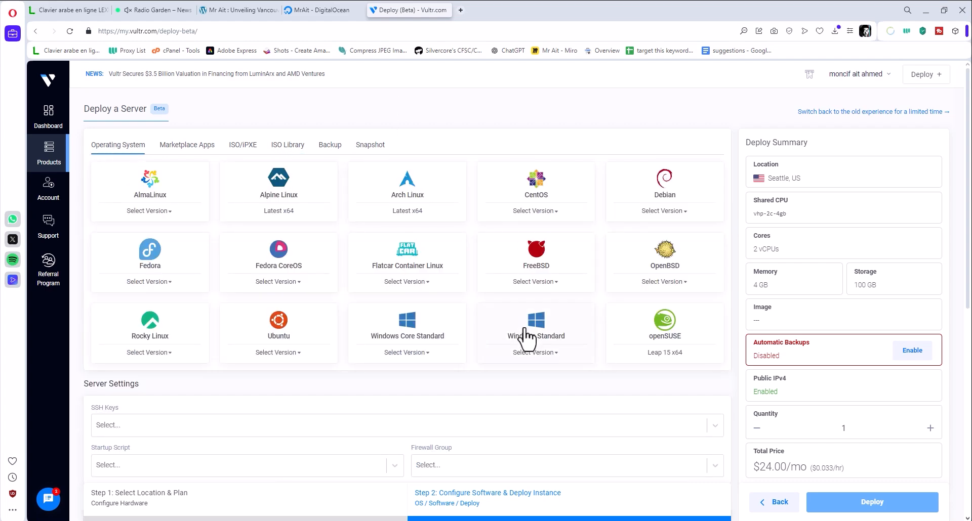
mouse_move(537, 333)
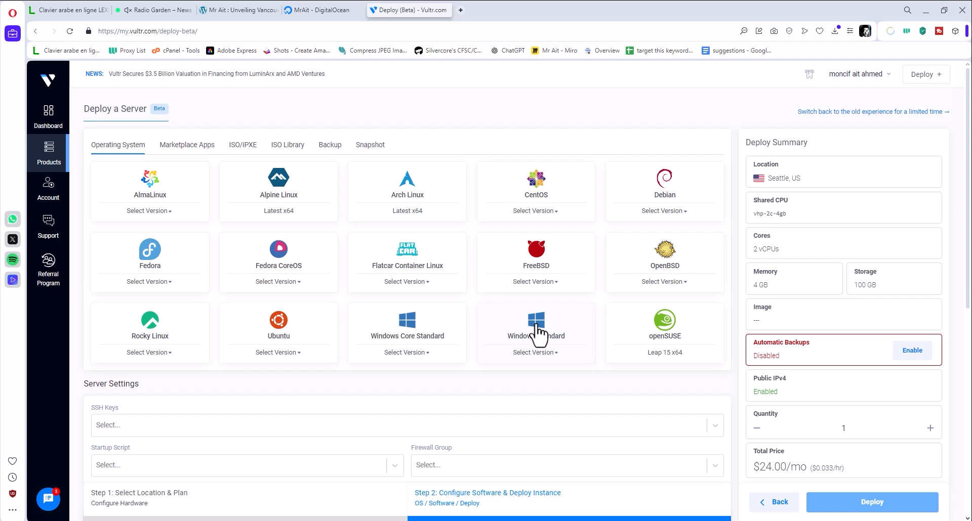
Choose Windows Standard 2019 x64 as the server image, bringing the total to $52.00/mo.
left_click(534, 352)
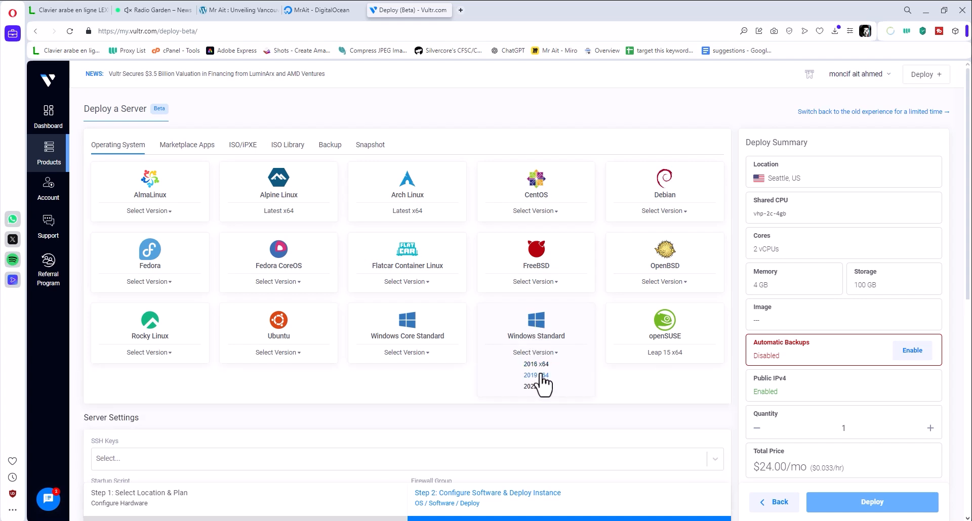
left_click(535, 376)
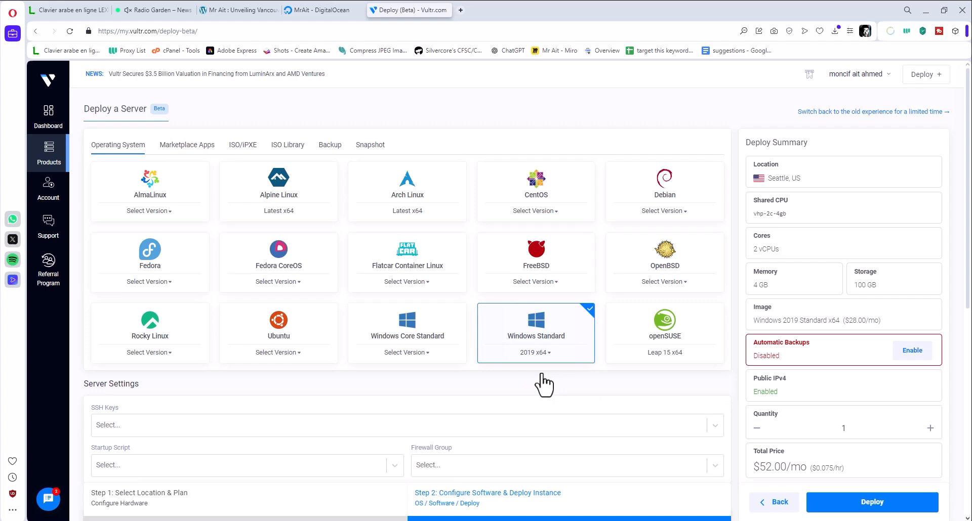
mouse_move(544, 379)
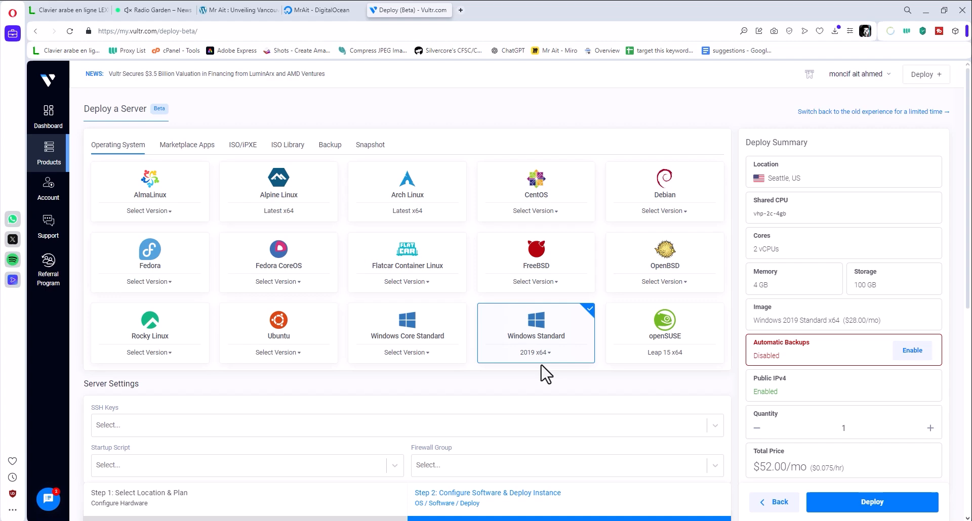
scroll("down", 3)
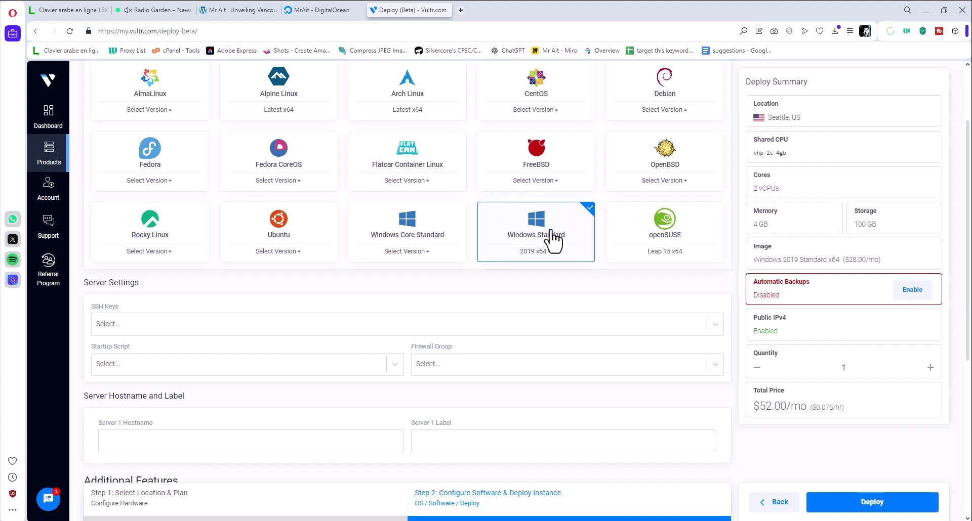
mouse_move(815, 332)
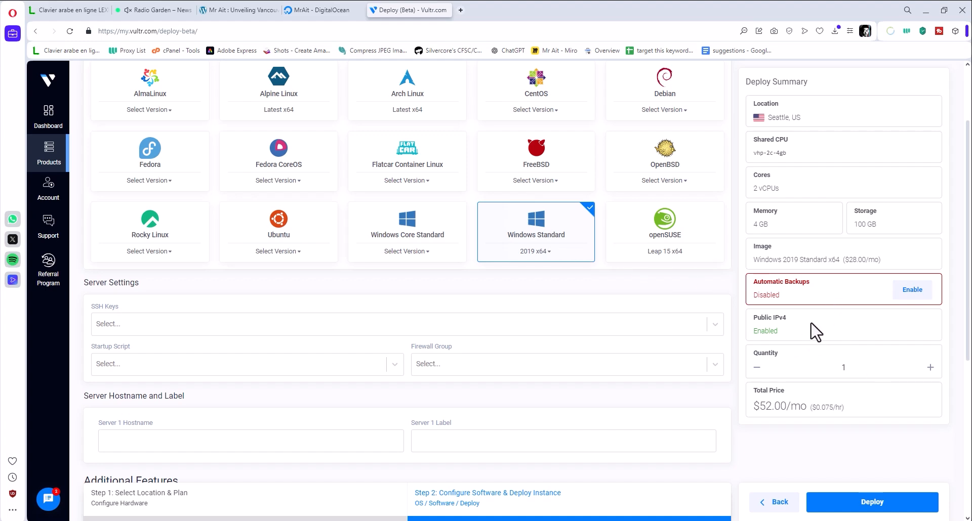
scroll("down", 3)
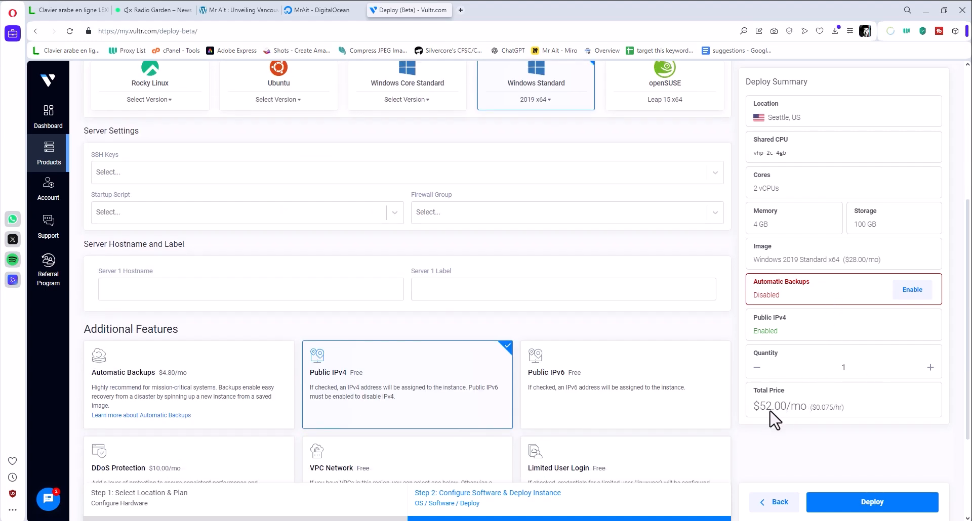
mouse_move(430, 195)
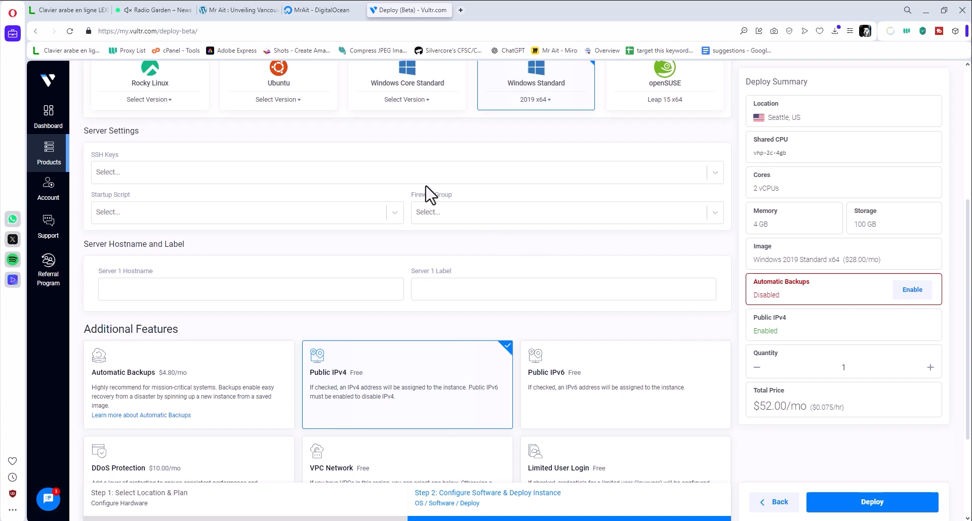
Enter 'demo 1' as the Server 1 label.
left_click(561, 290)
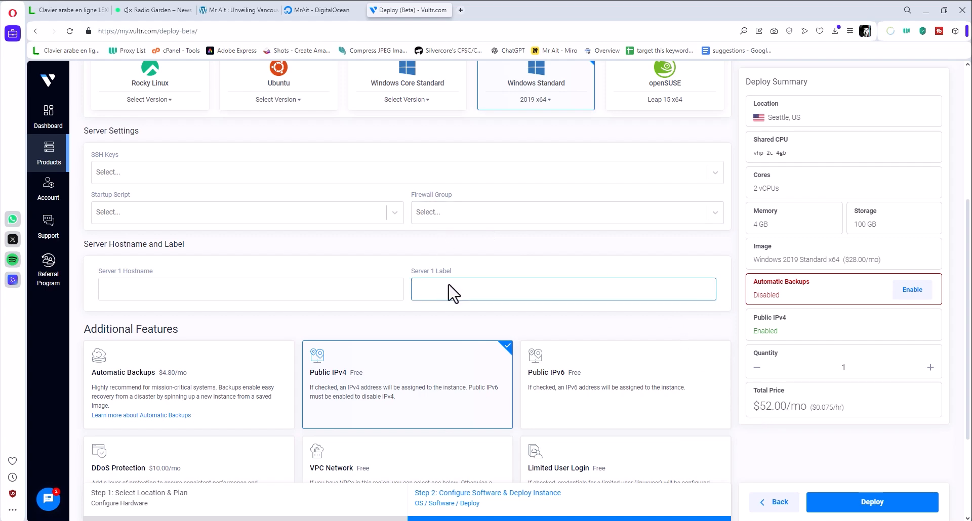
left_click(561, 289)
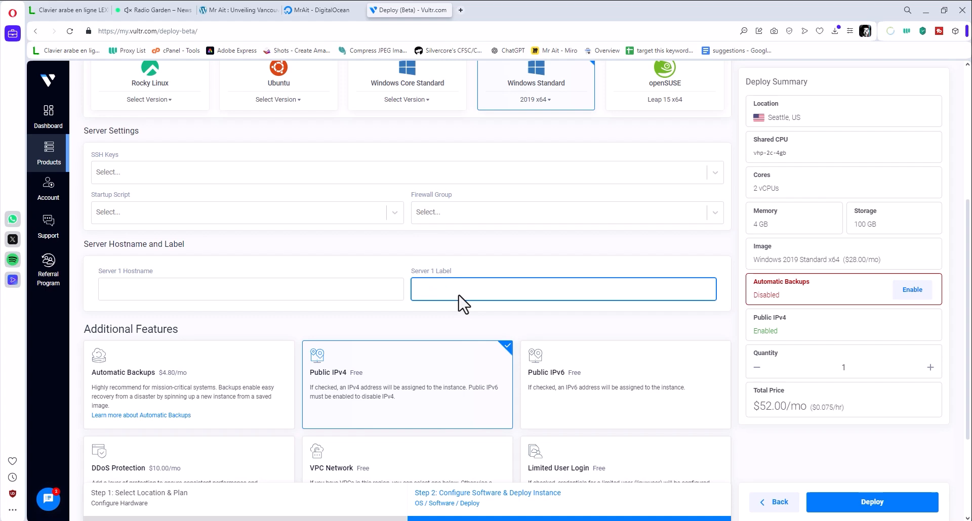
type("demo")
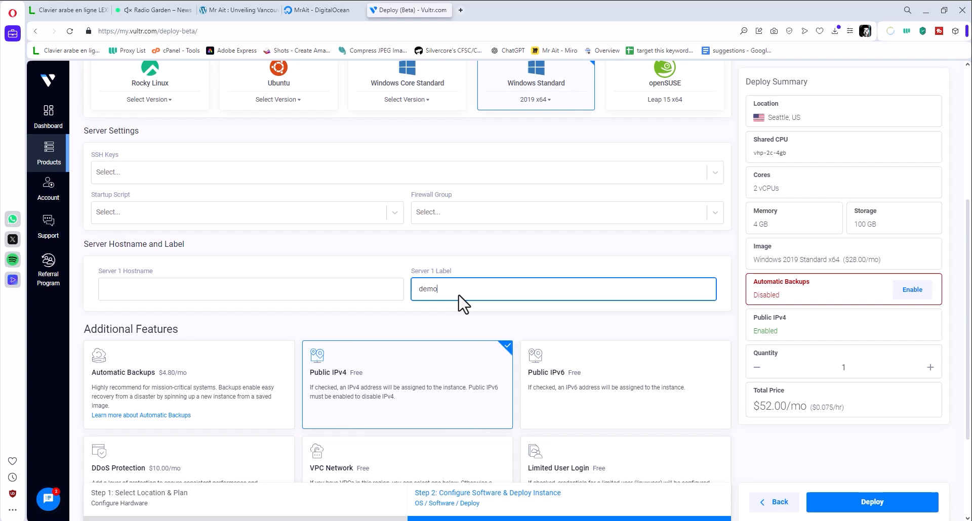
type("1")
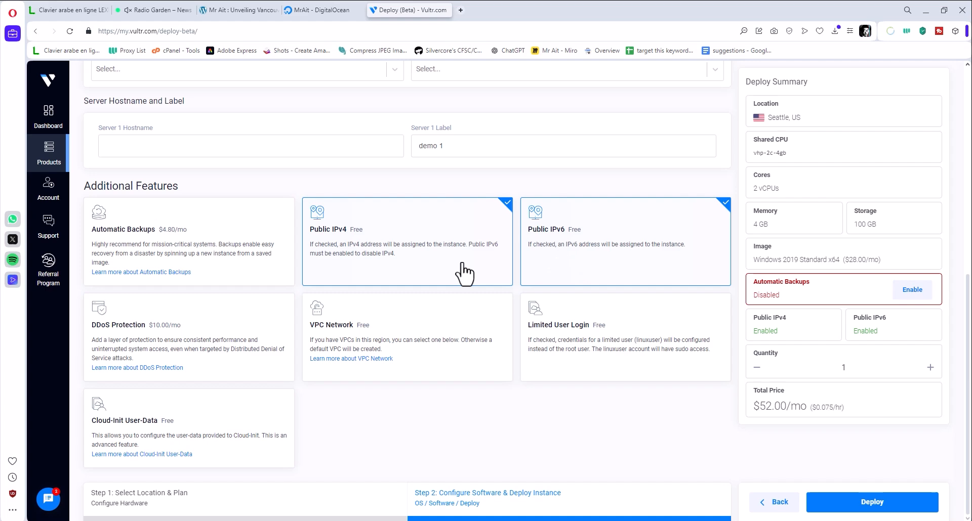
mouse_move(665, 392)
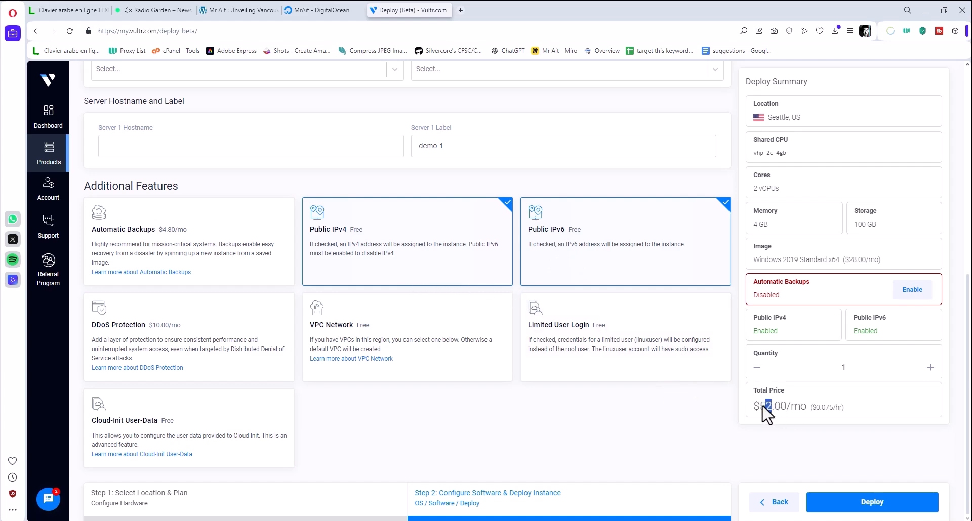
Deploy the demo 1 server and wait for the Server Created notification.
left_click(872, 502)
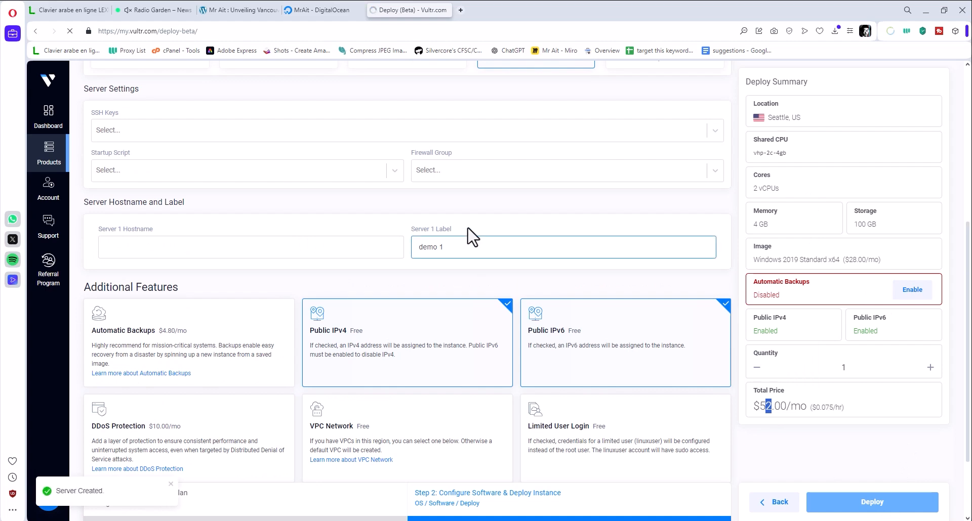
left_click(872, 502)
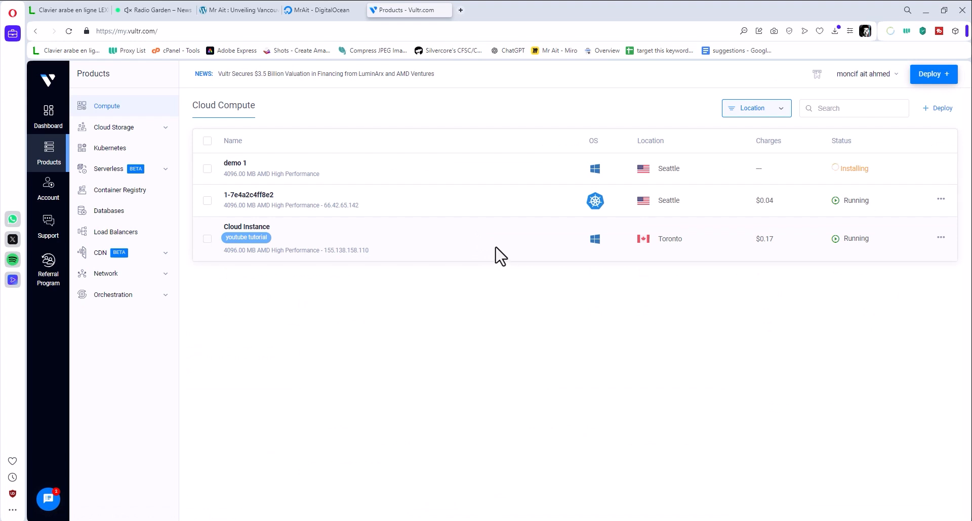
mouse_move(472, 341)
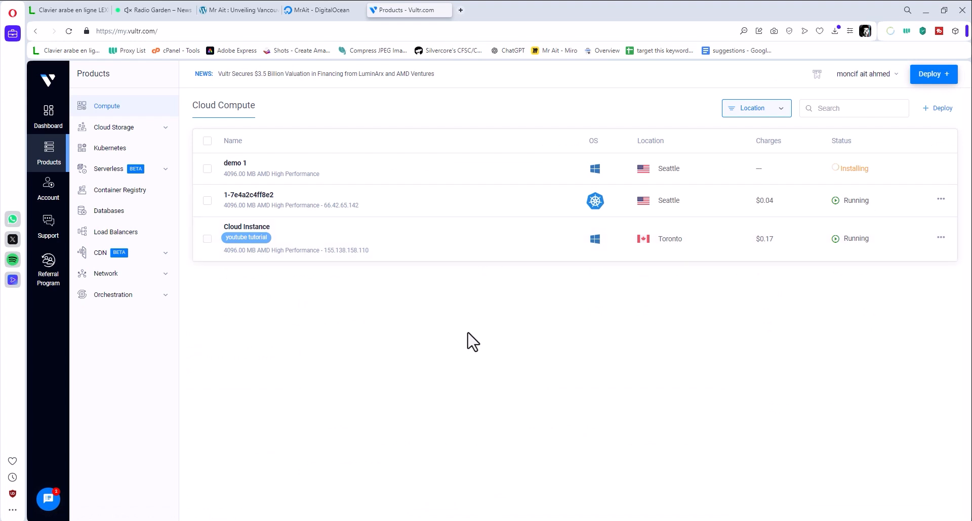
mouse_move(476, 338)
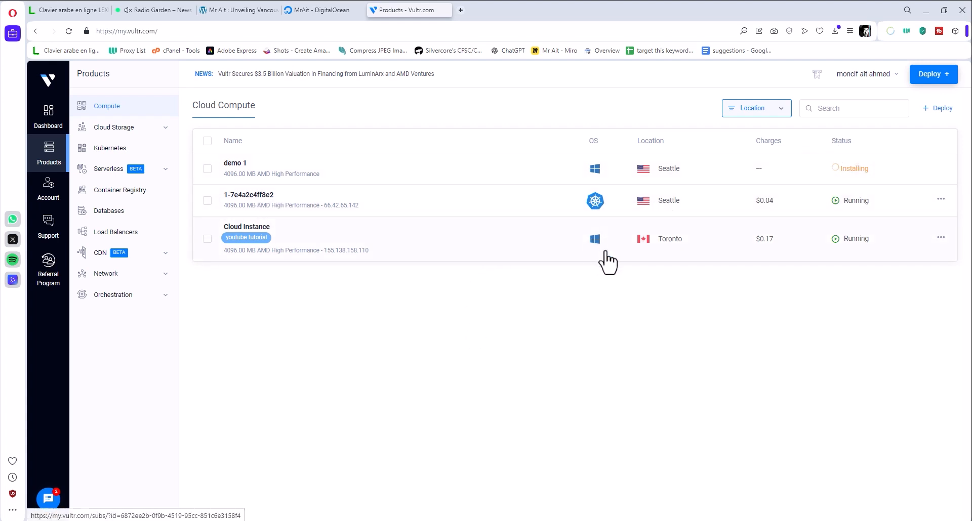
mouse_move(617, 257)
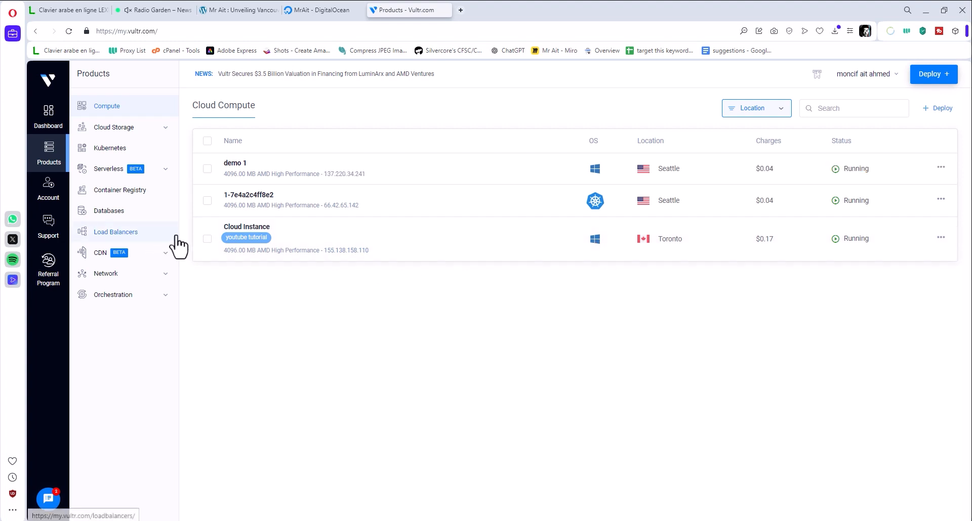
mouse_move(231, 173)
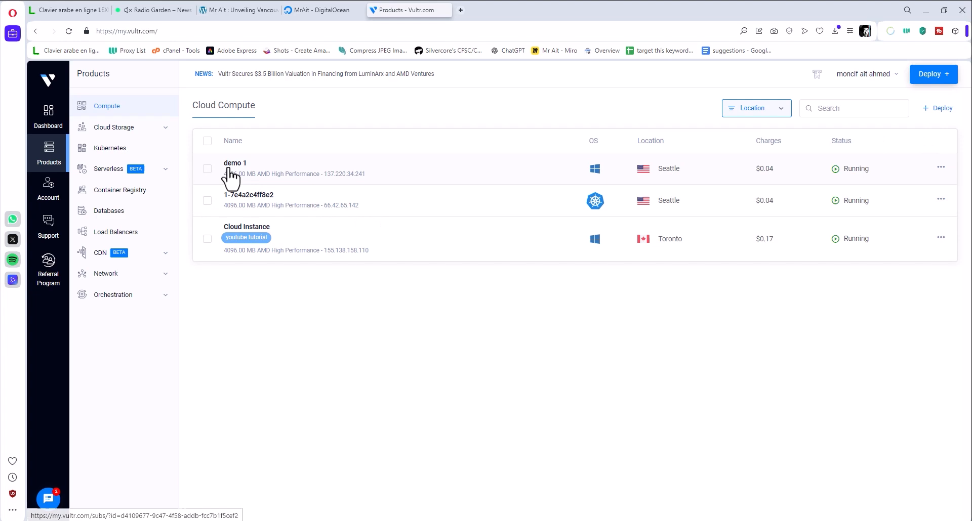
Open the details page of the now-running demo 1 server at 137.220.34.241.
left_click(233, 163)
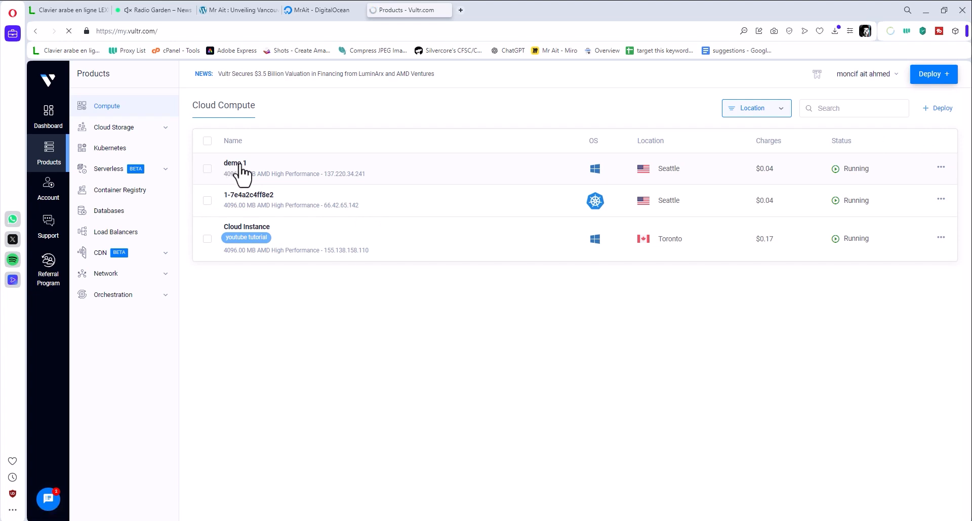
left_click(236, 168)
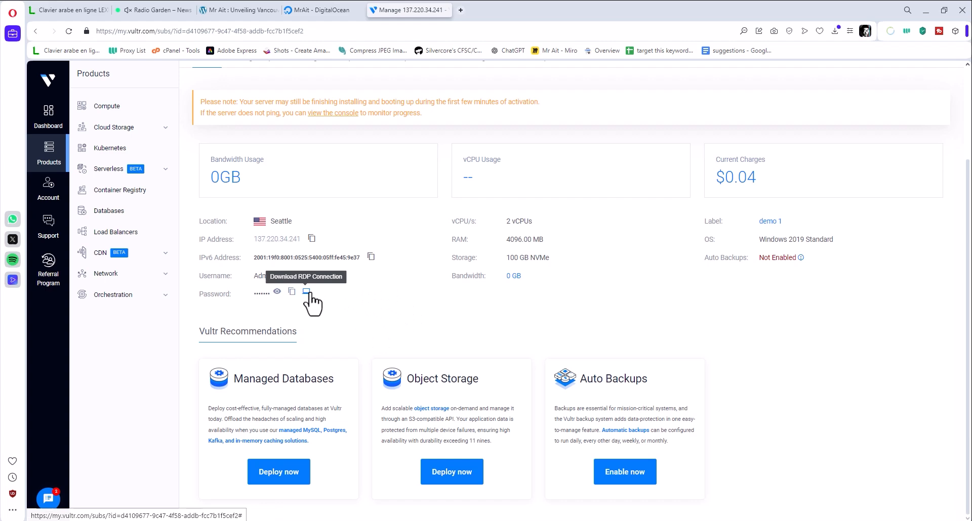
Download demo 1's RDP connection file and copy its login password.
left_click(306, 292)
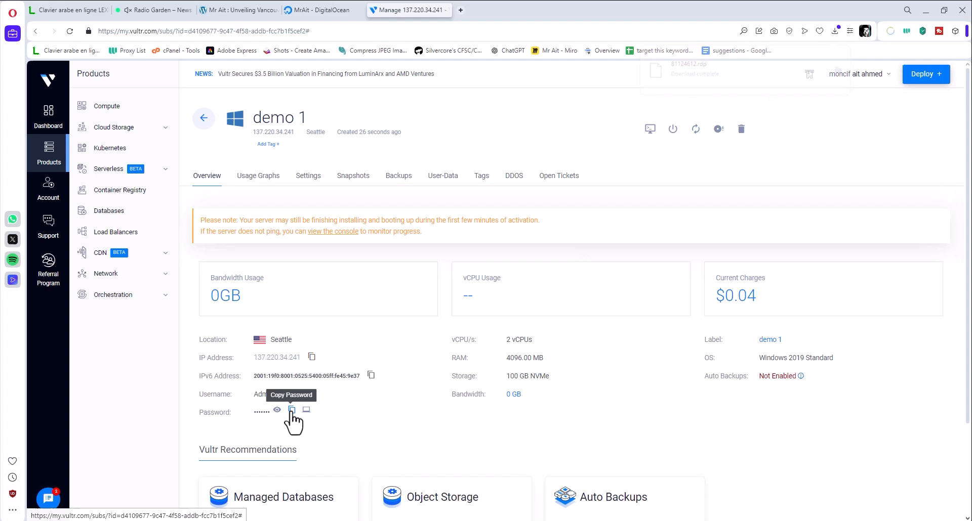
left_click(836, 31)
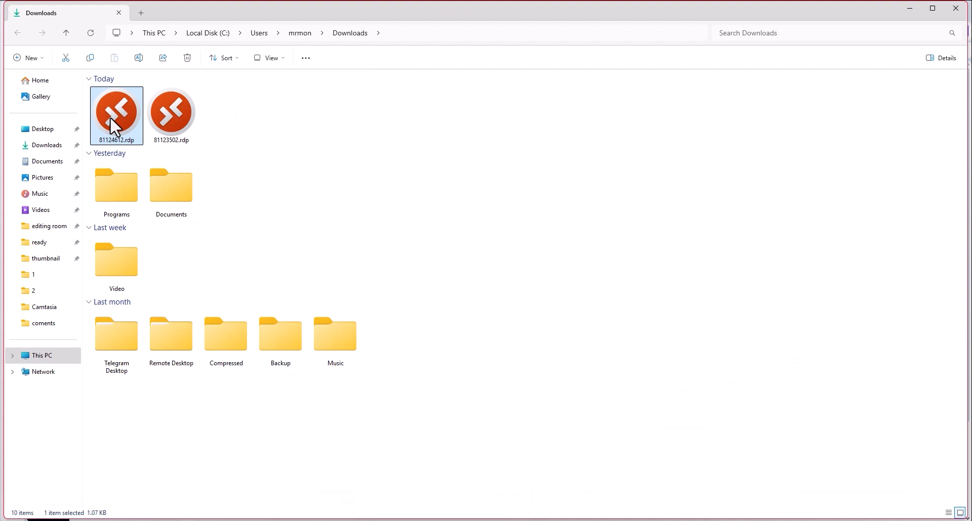
Bring up the context menu of the downloaded 81124612.rdp file in Downloads.
right_click(116, 115)
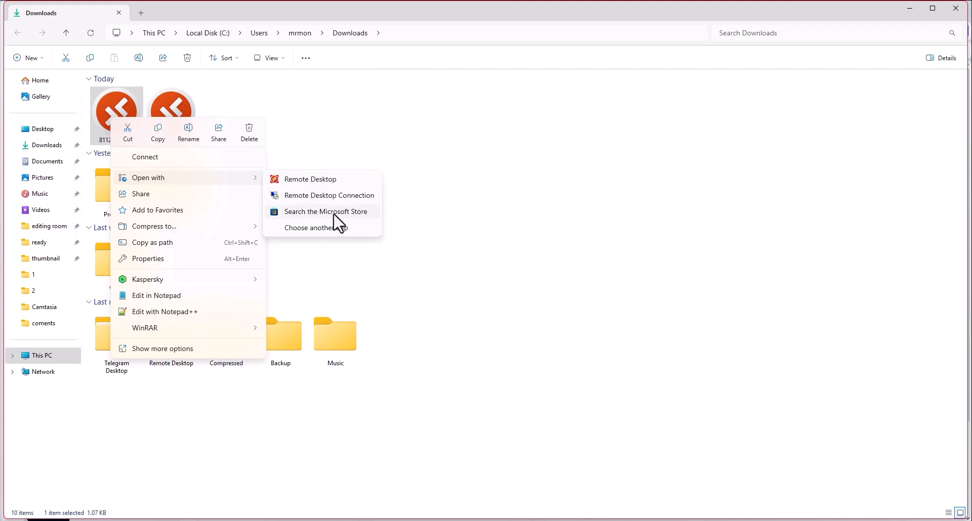
mouse_move(344, 223)
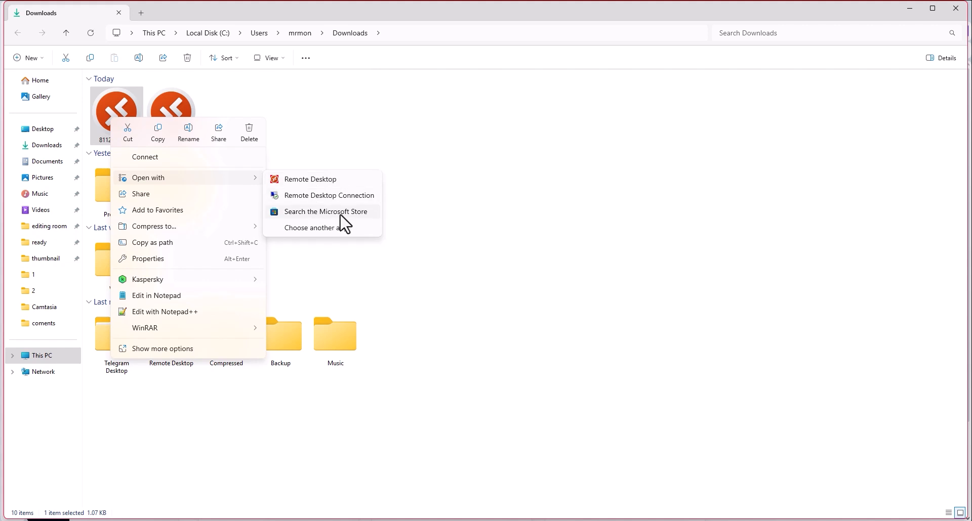
mouse_move(323, 196)
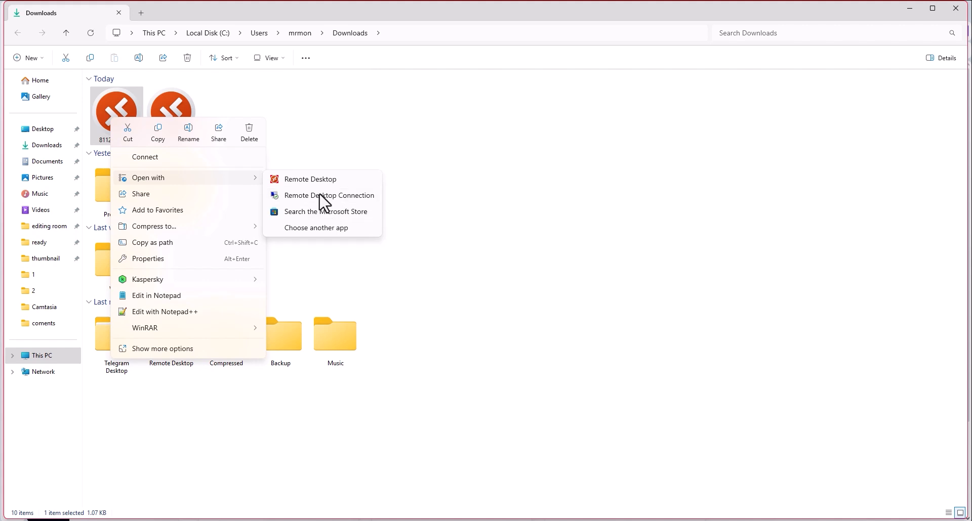
mouse_move(321, 212)
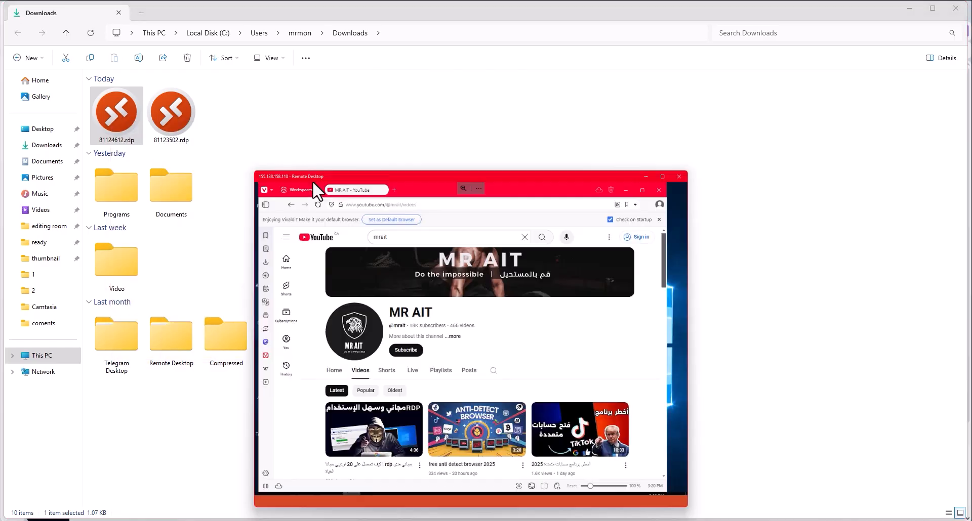
Trust and attempt the connection to 137.220.34.241, then dismiss the couldn't-connect error.
double_click(115, 109)
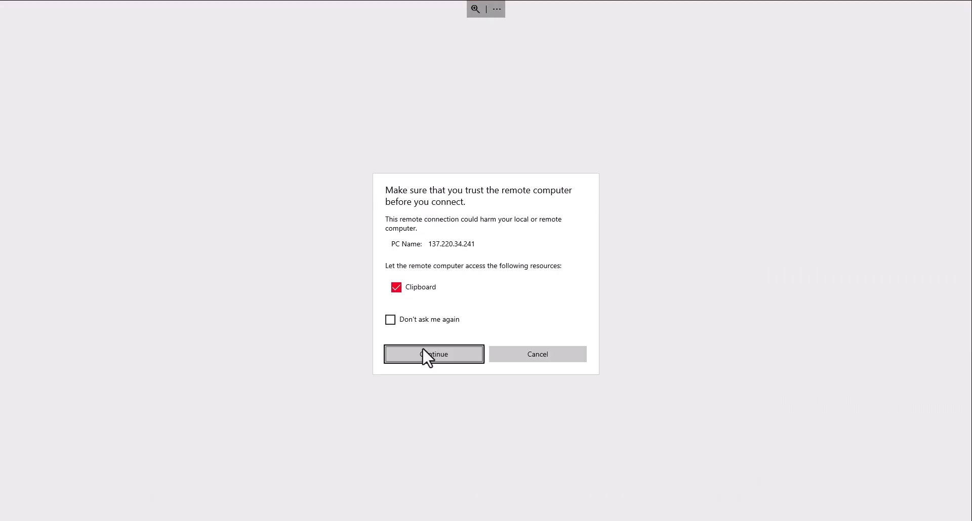
left_click(433, 355)
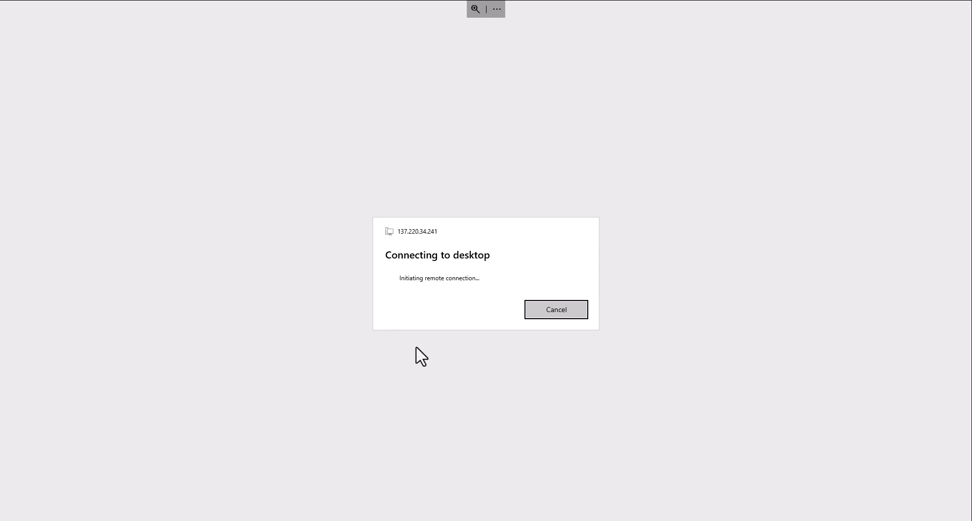
mouse_move(446, 309)
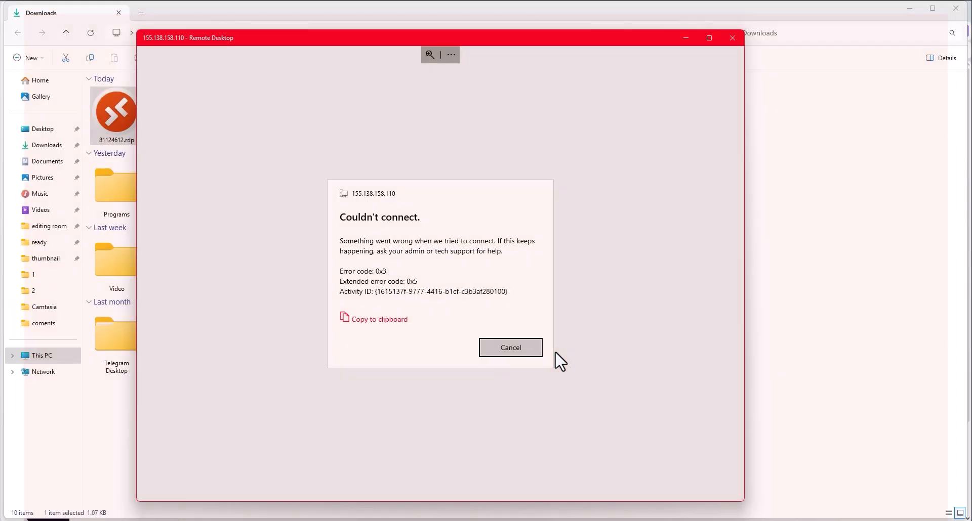
left_click(510, 348)
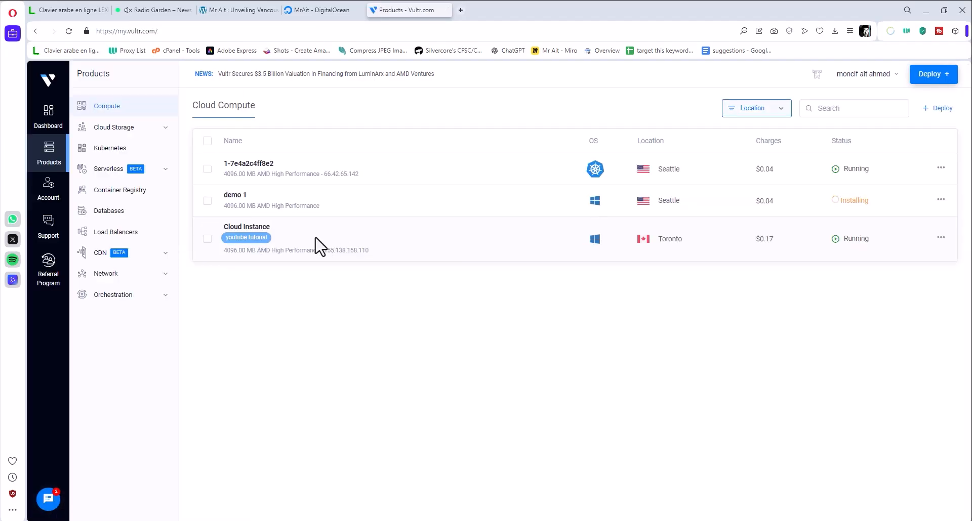
Open the Toronto Cloud Instance server's details from the Cloud Compute list.
left_click(247, 227)
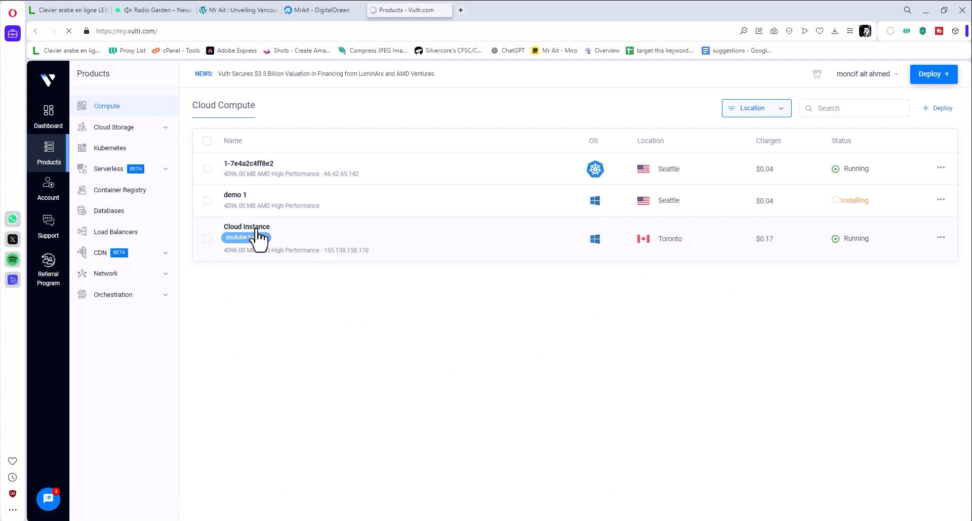
left_click(247, 226)
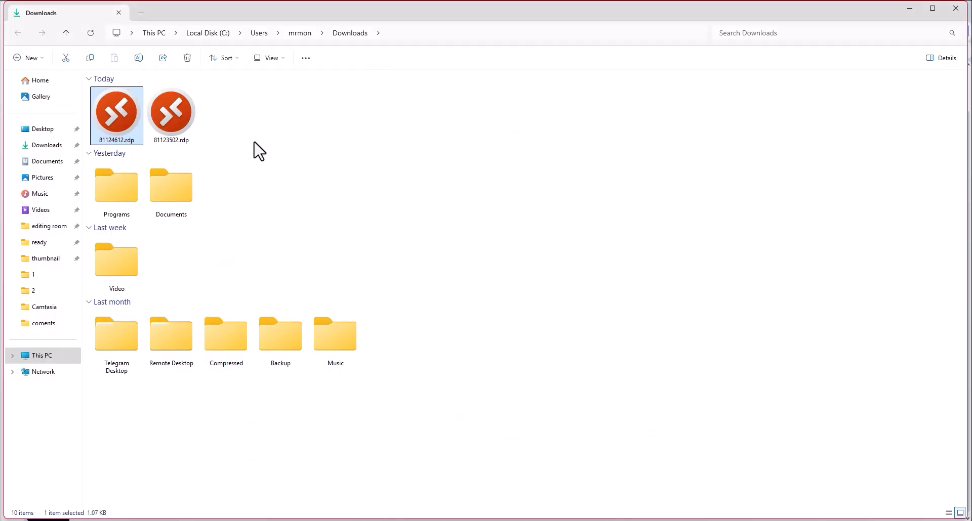
Launch 81123502.rdp, dismissing the file system error and retrying.
double_click(171, 112)
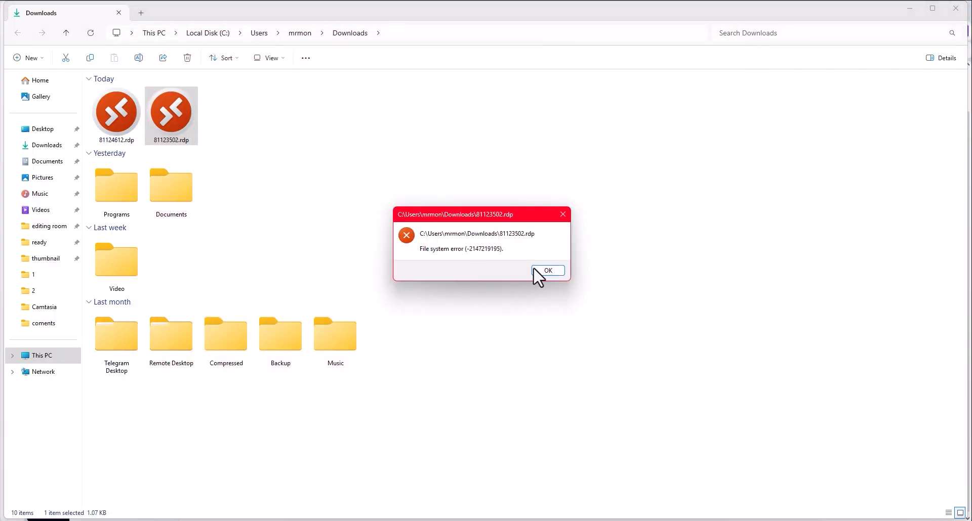
left_click(548, 271)
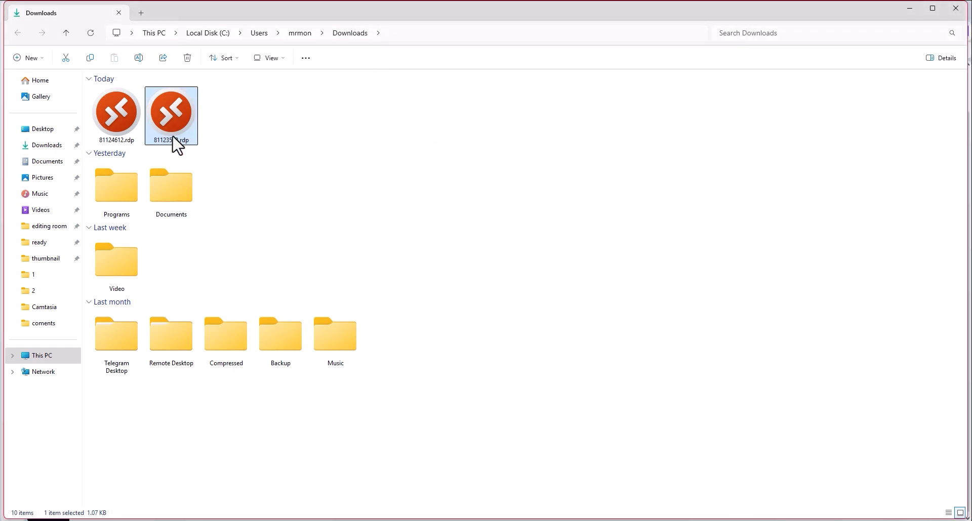
double_click(170, 113)
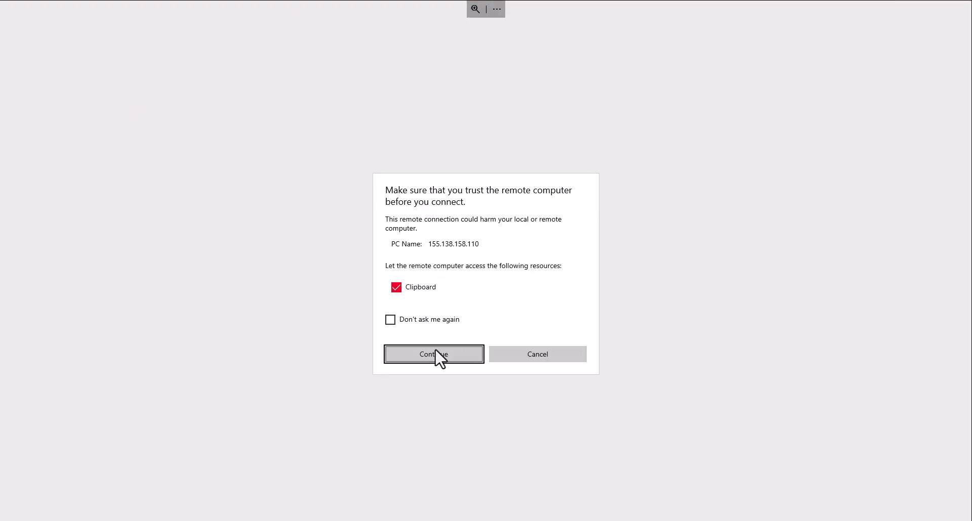
Trust 155.138.158.110 and sign in with the administrator password to reach the remote desktop.
left_click(434, 354)
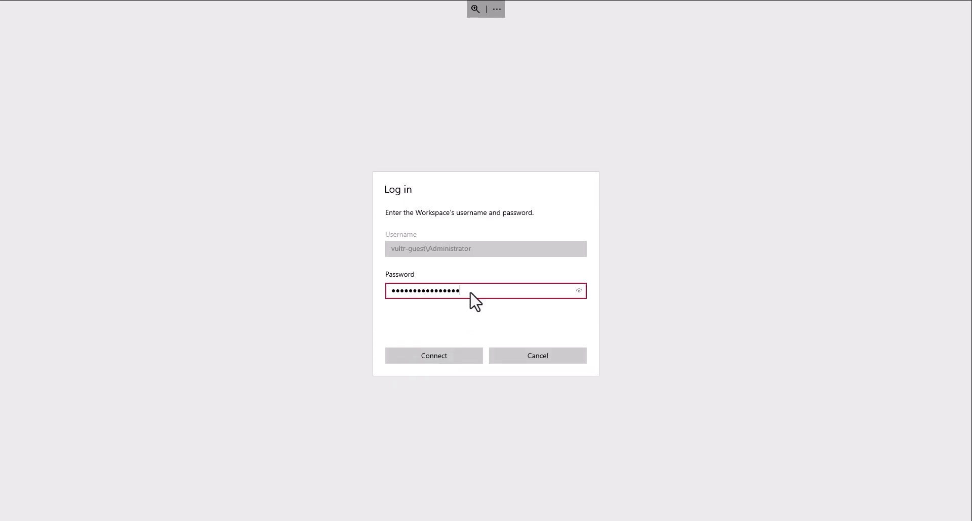
left_click(434, 356)
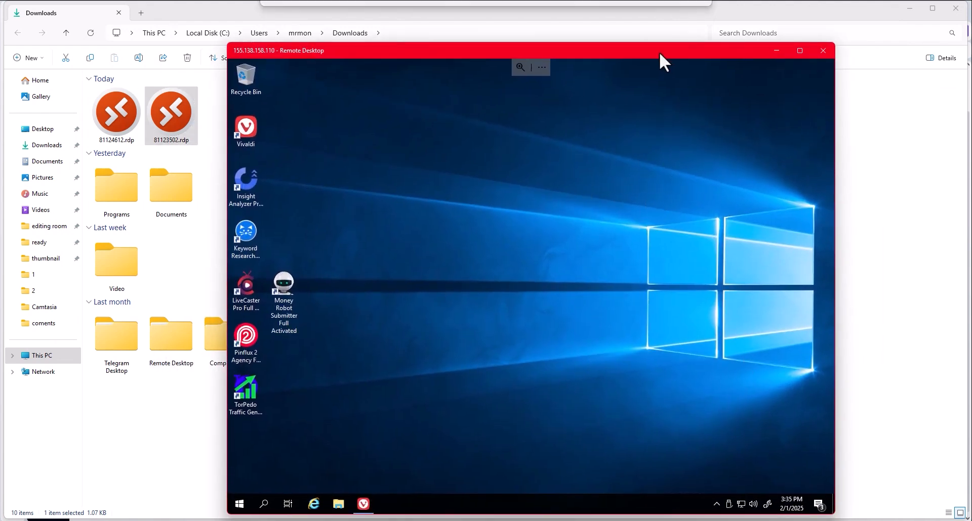
mouse_move(879, 32)
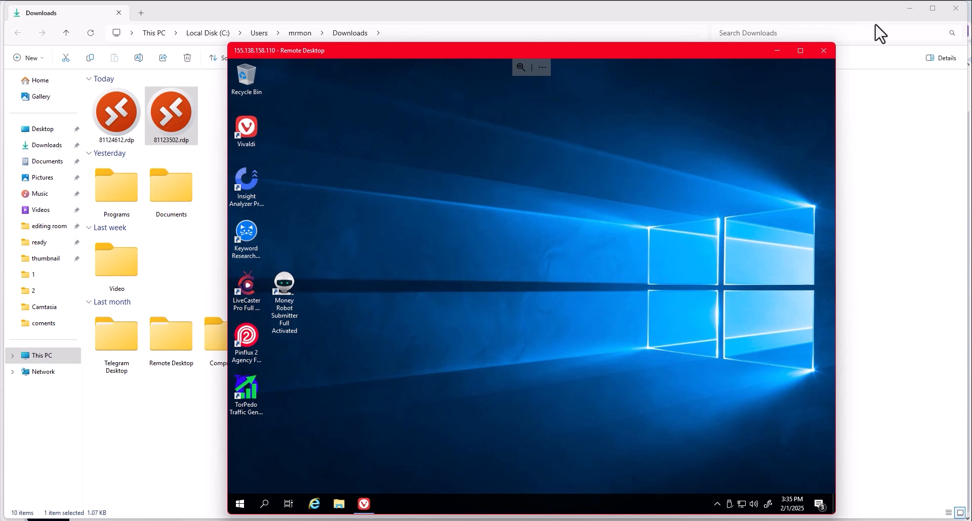